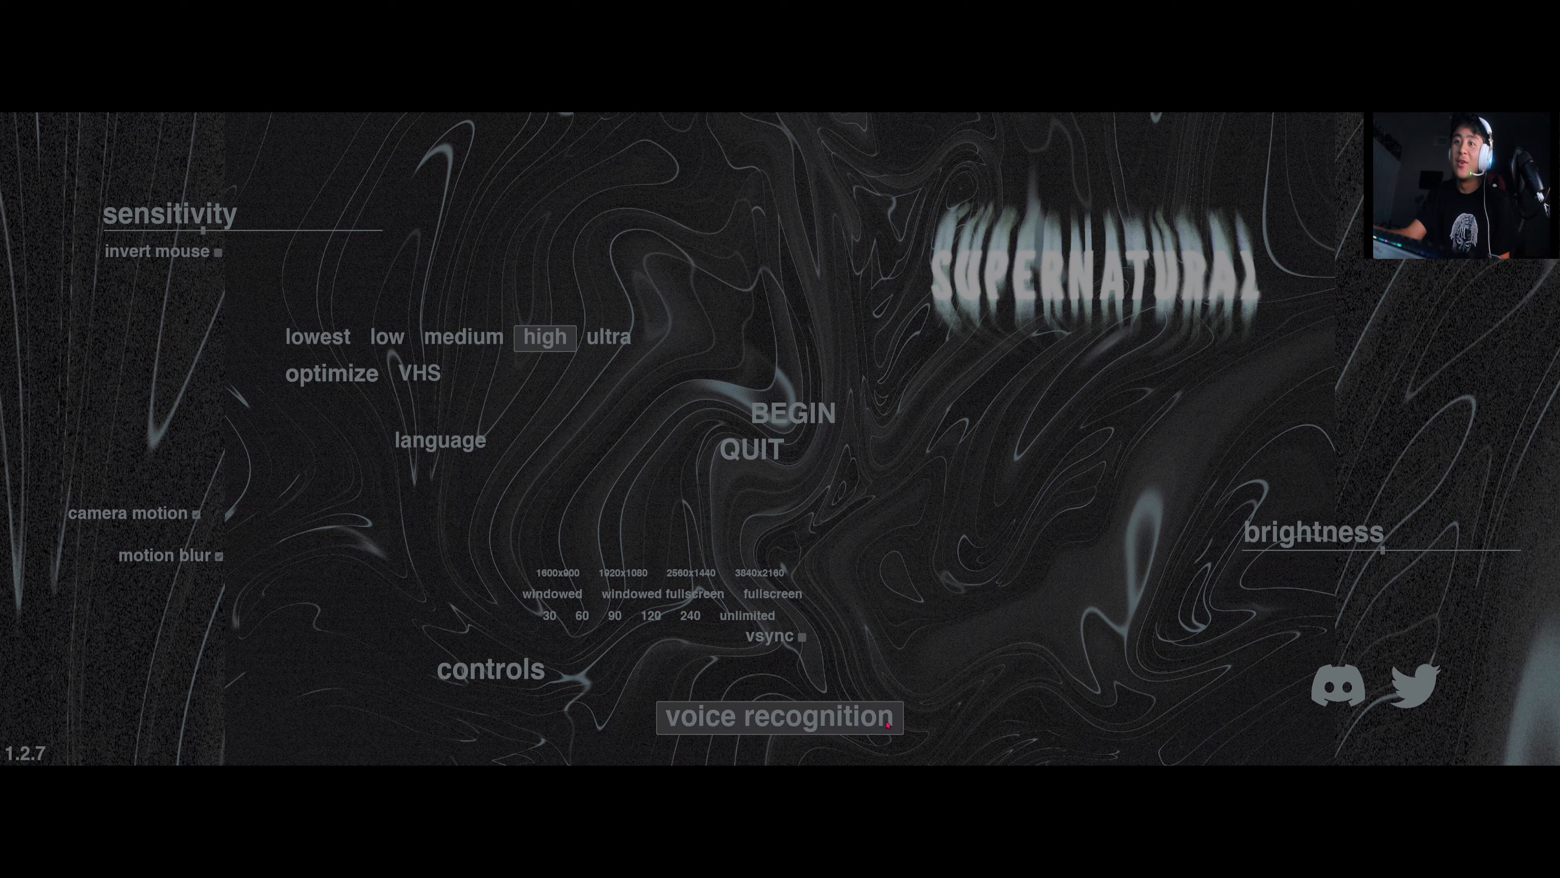
# Review the voice-command guide, return to the main menu and start a new game
pyautogui.click(779, 717)
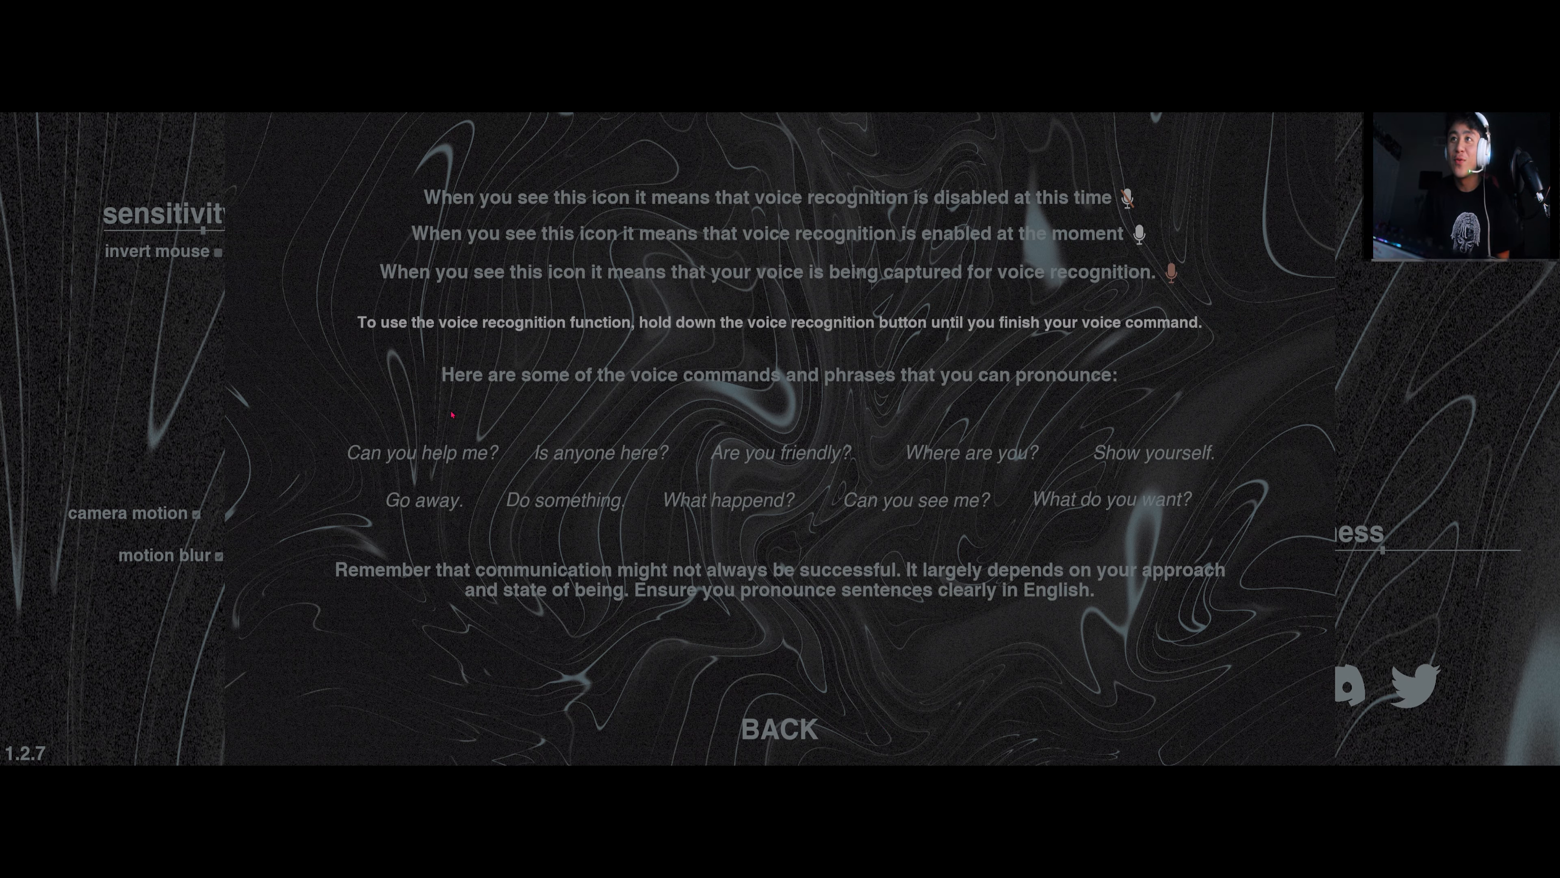
pyautogui.click(779, 727)
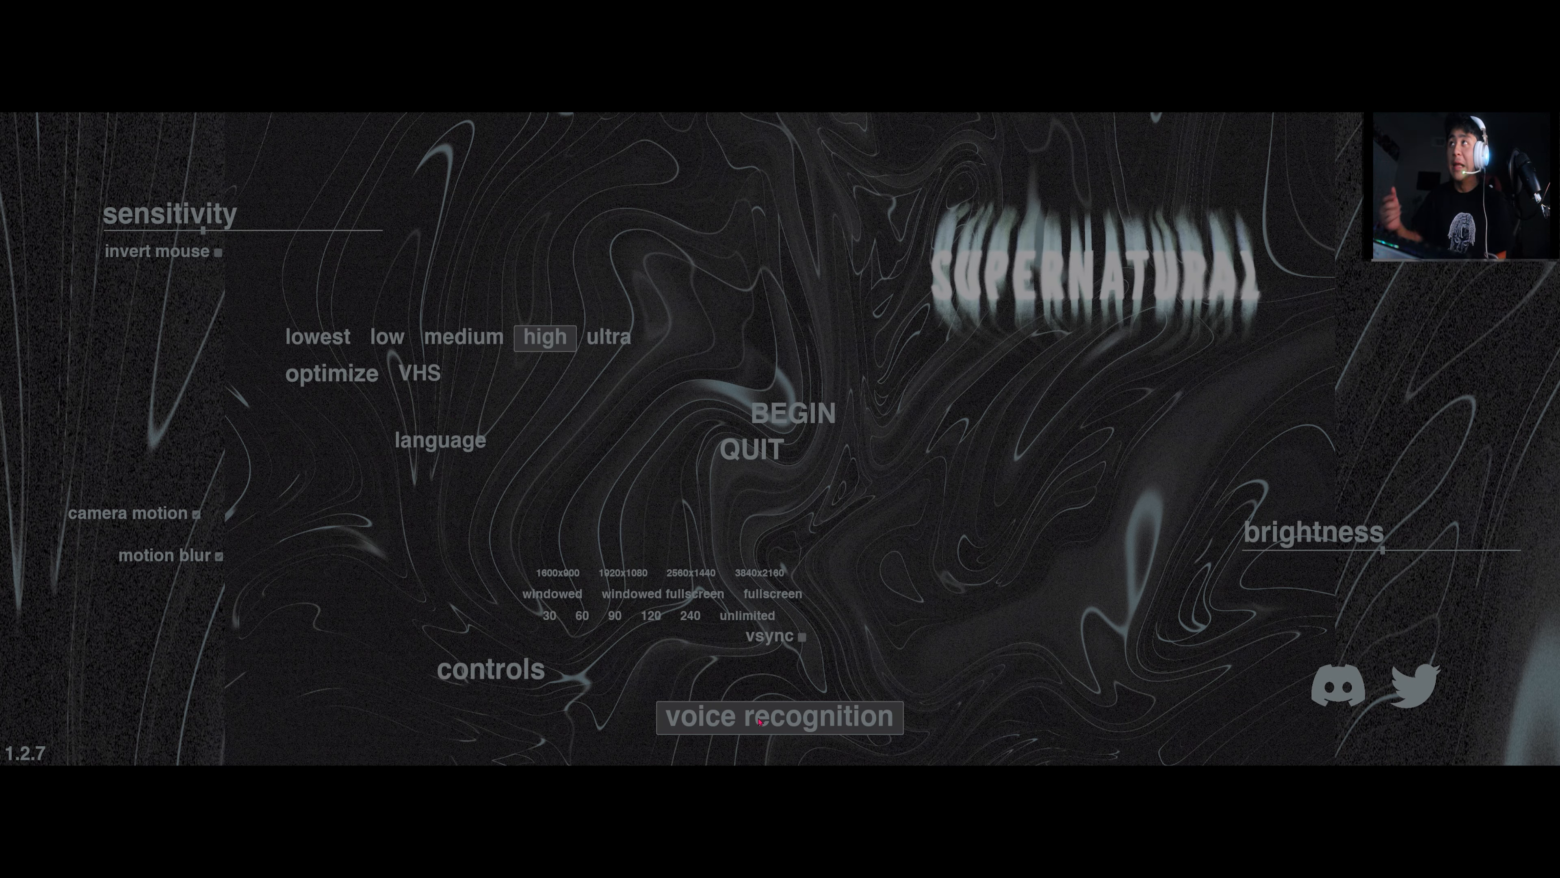
pyautogui.click(793, 413)
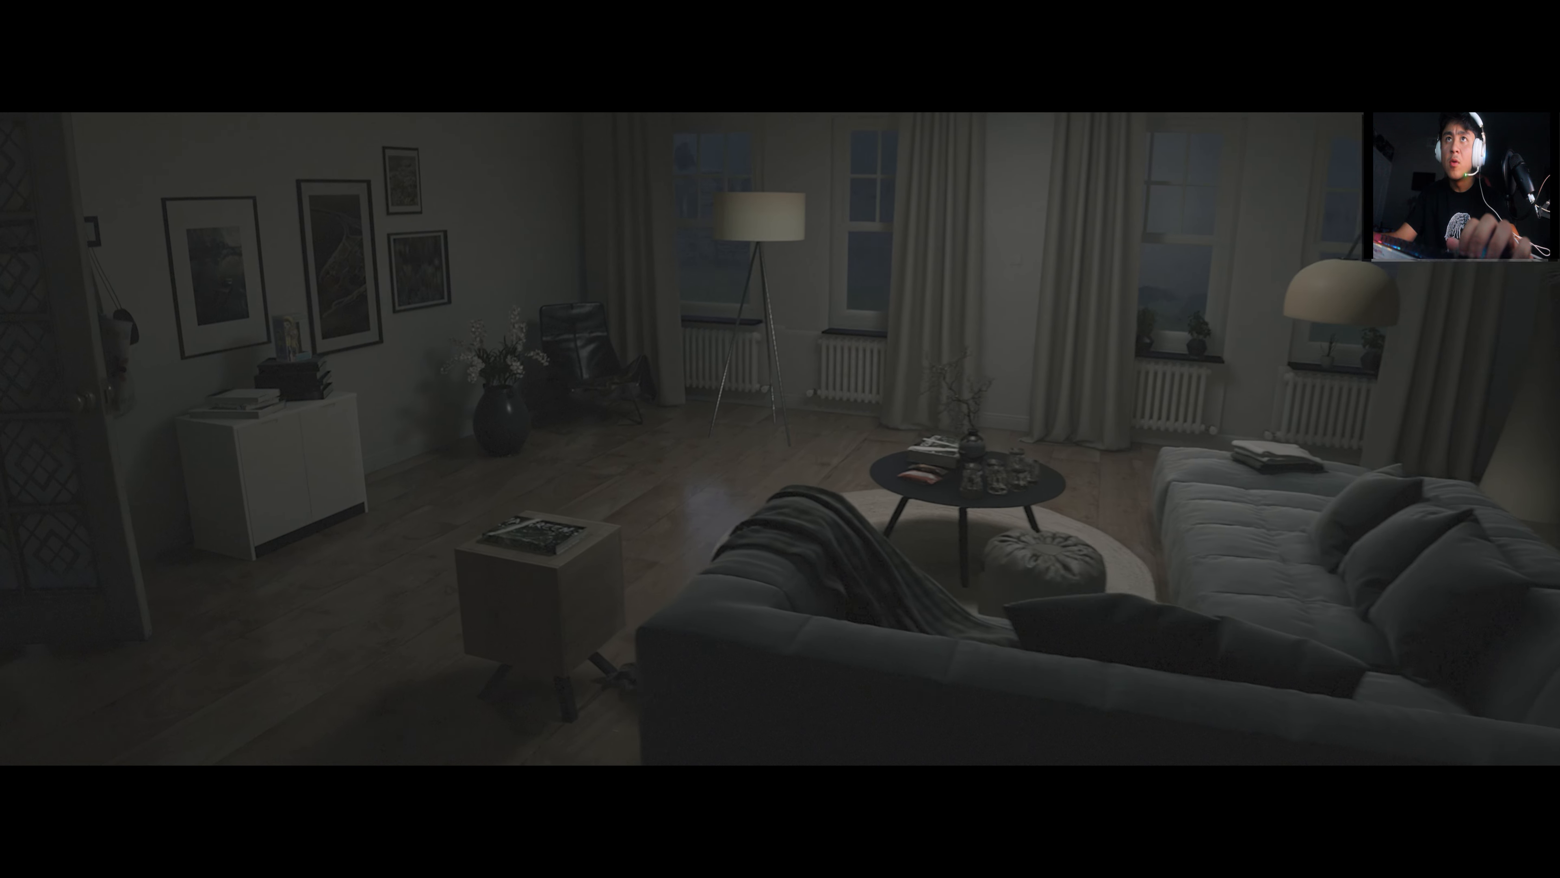
pyautogui.moveTo(780, 439)
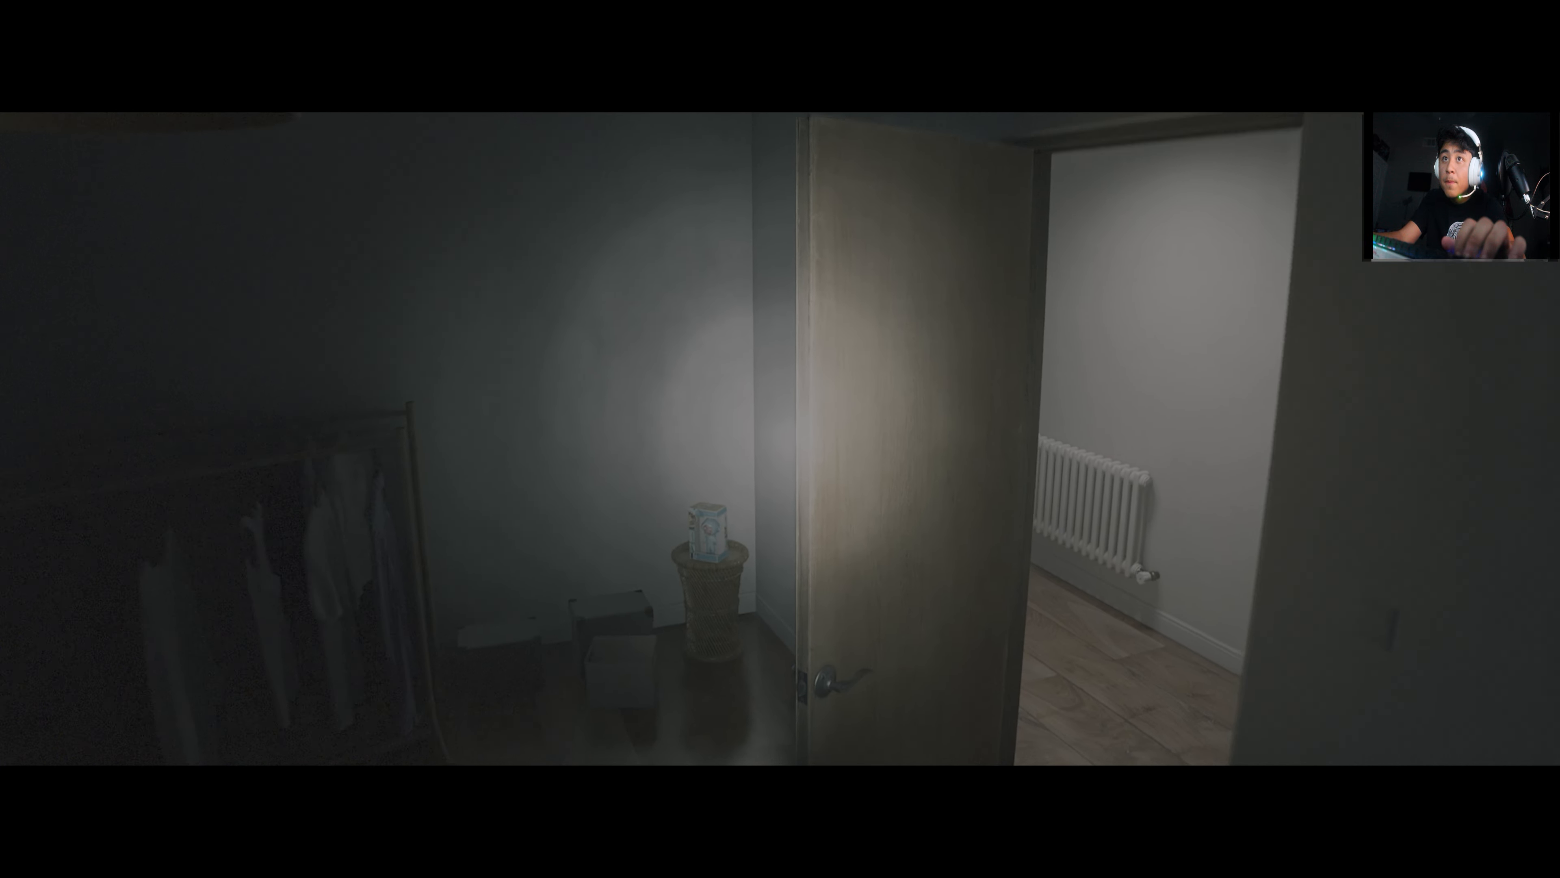
pyautogui.moveTo(780, 439)
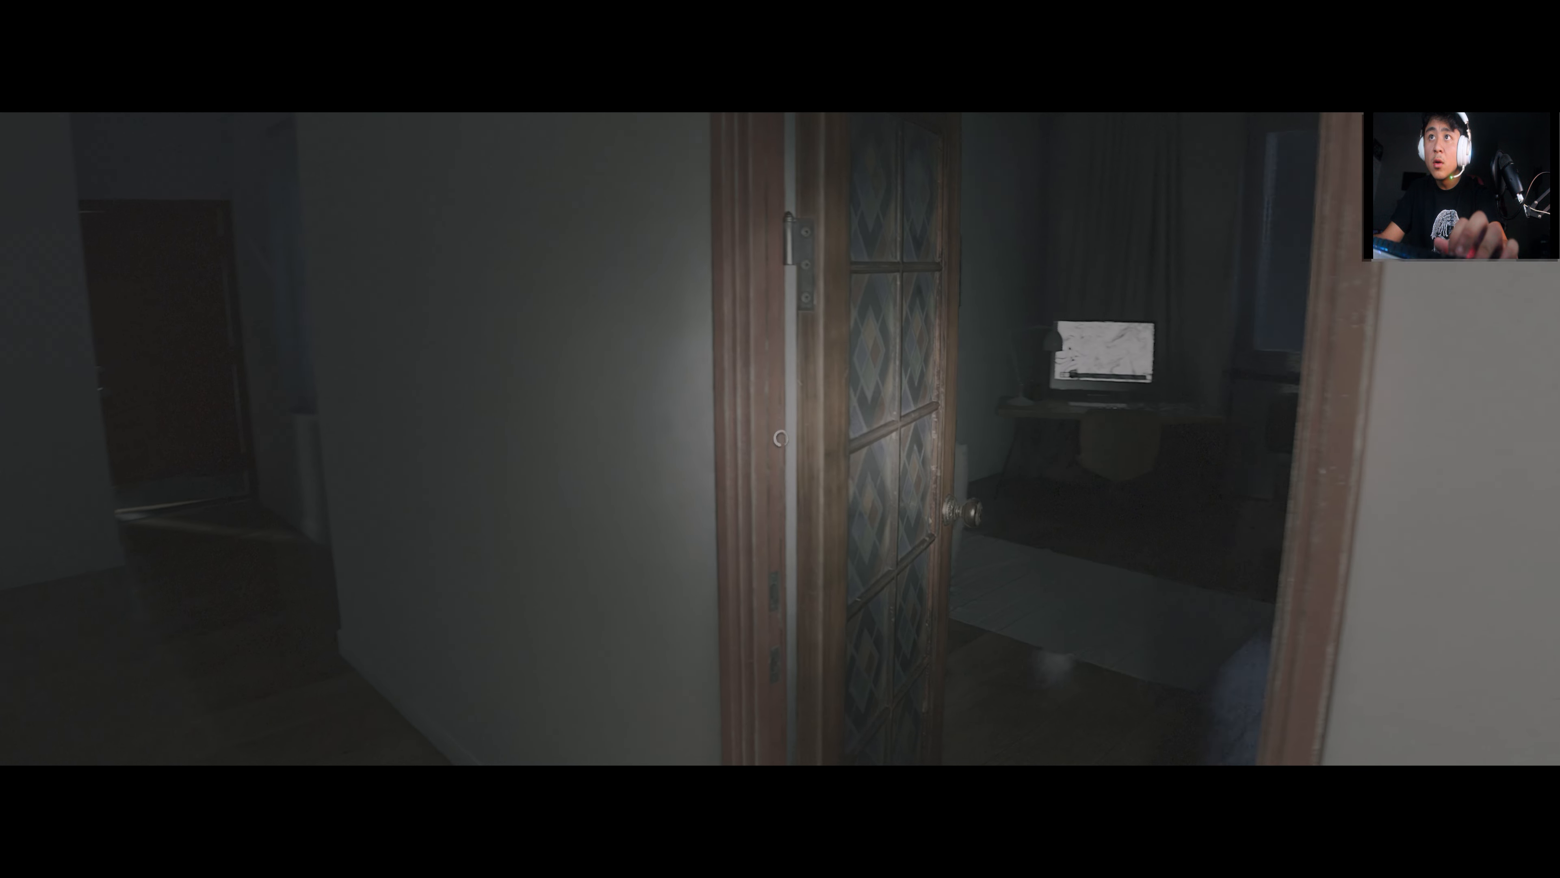
pyautogui.moveTo(780, 439)
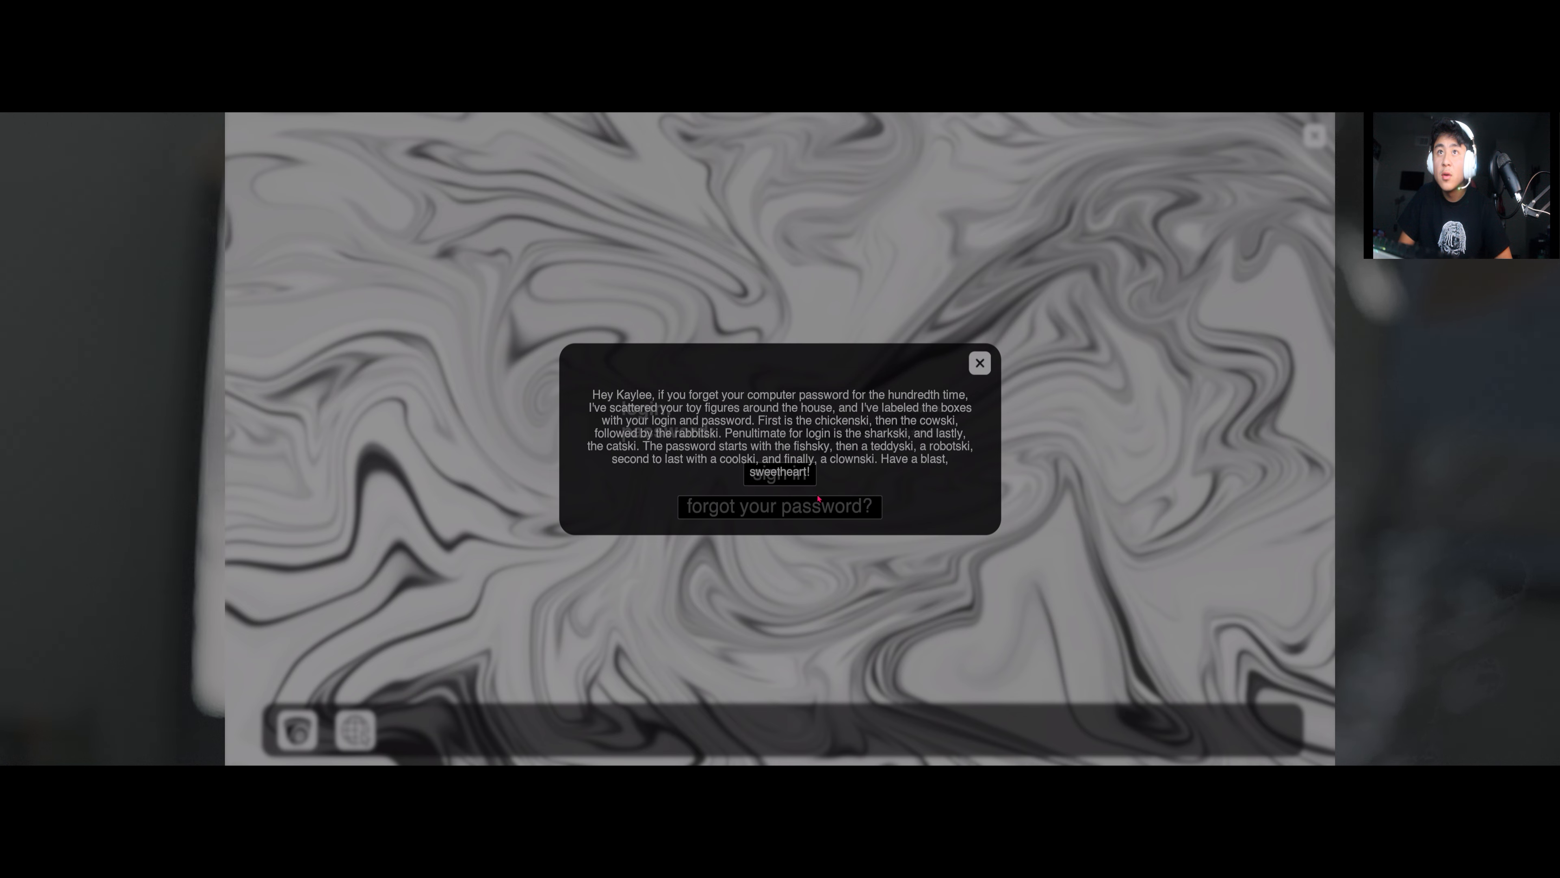
pyautogui.moveTo(979, 362)
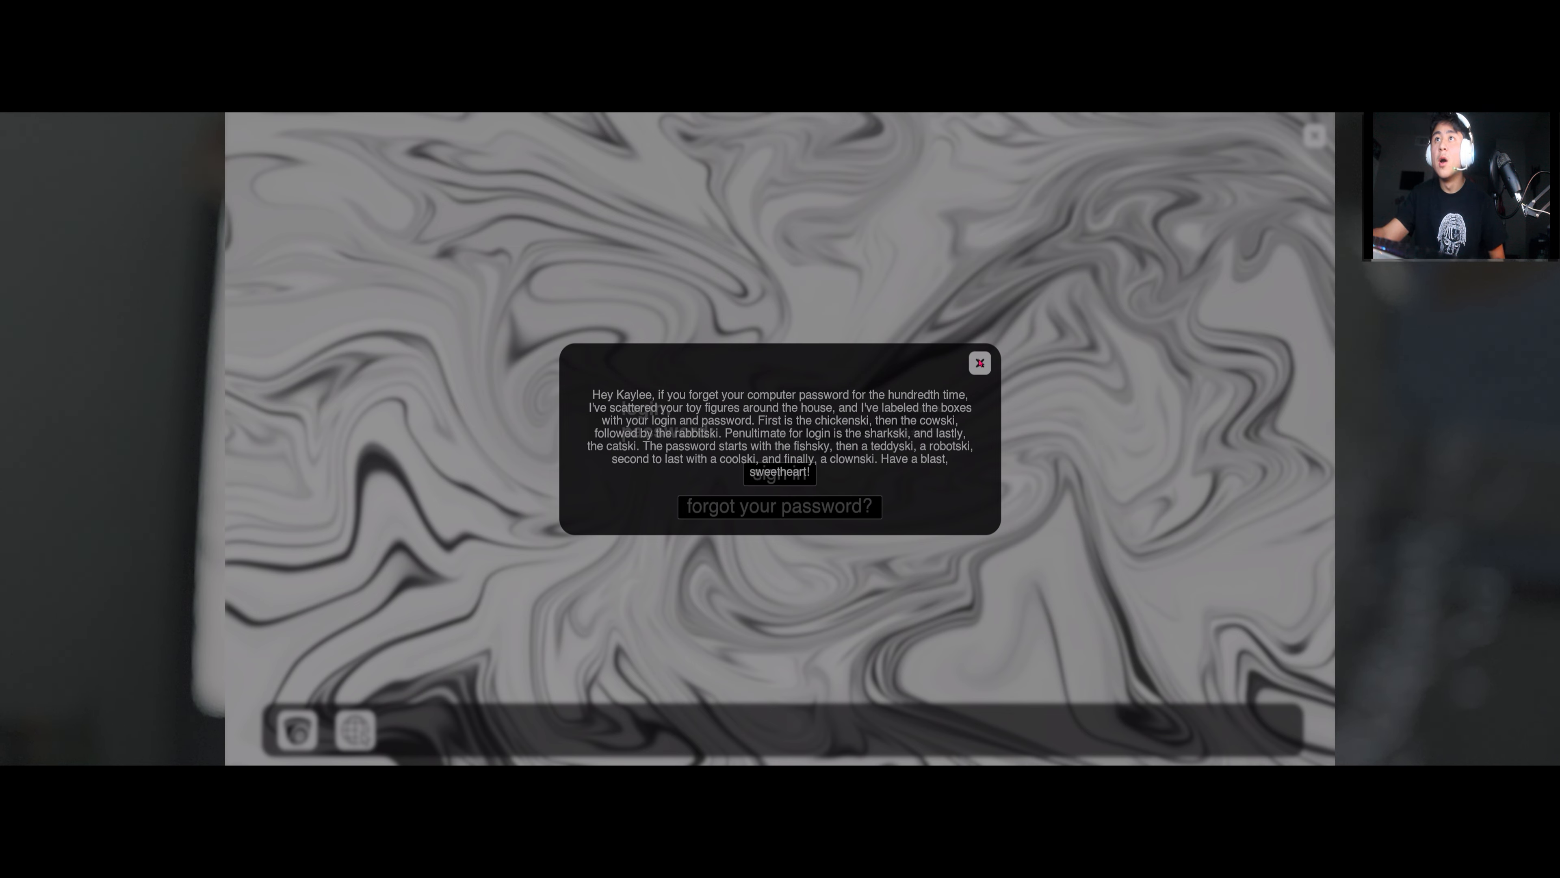
# Close the password-hint note to return to the laptop's sign-in form
pyautogui.click(979, 363)
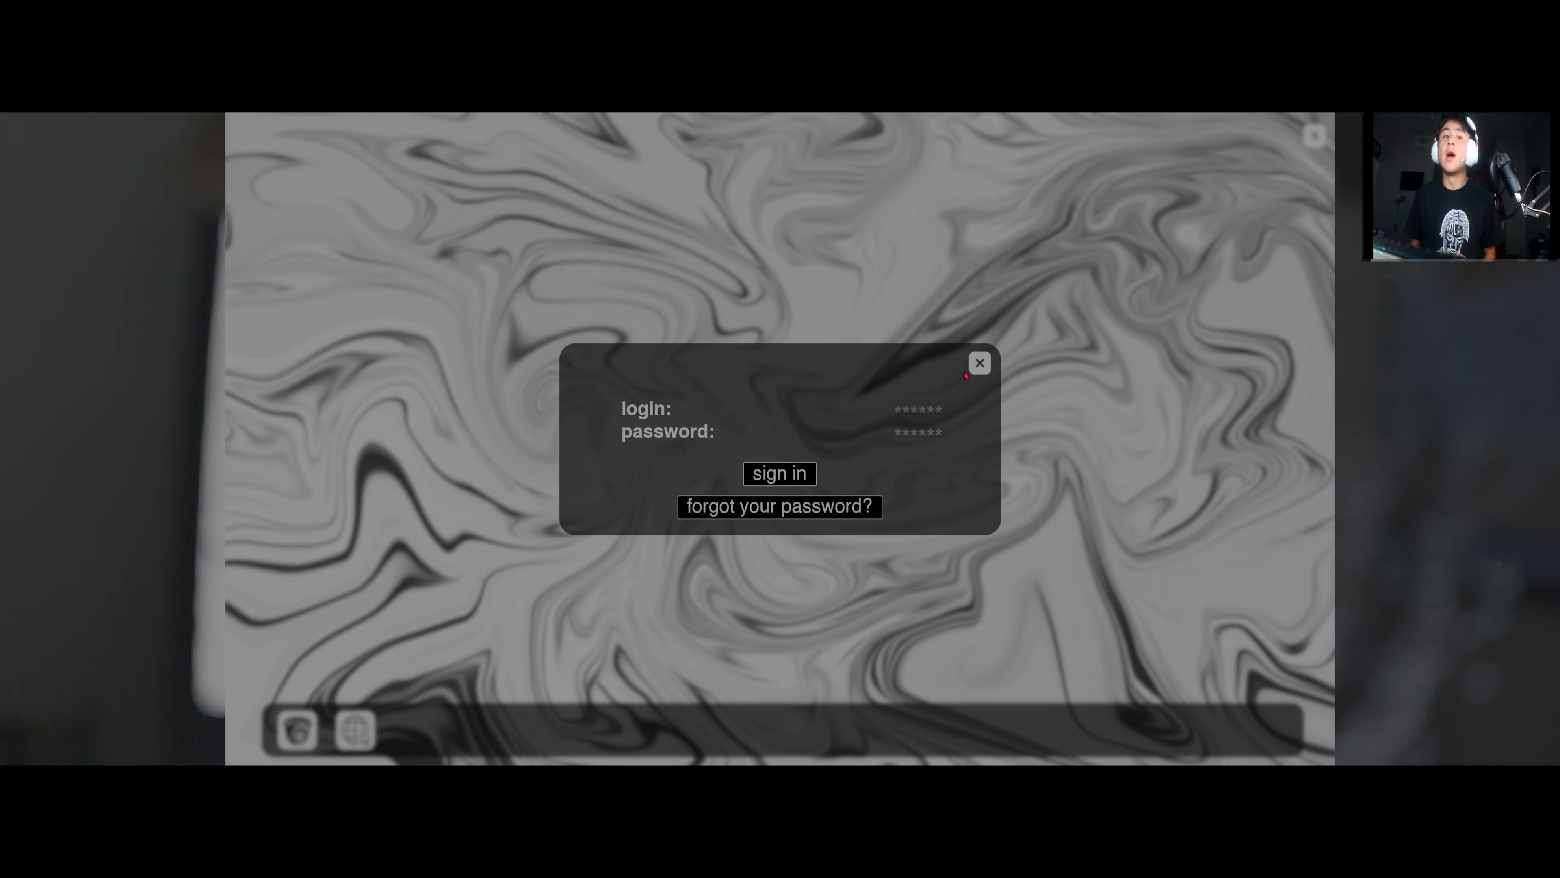
pyautogui.click(779, 473)
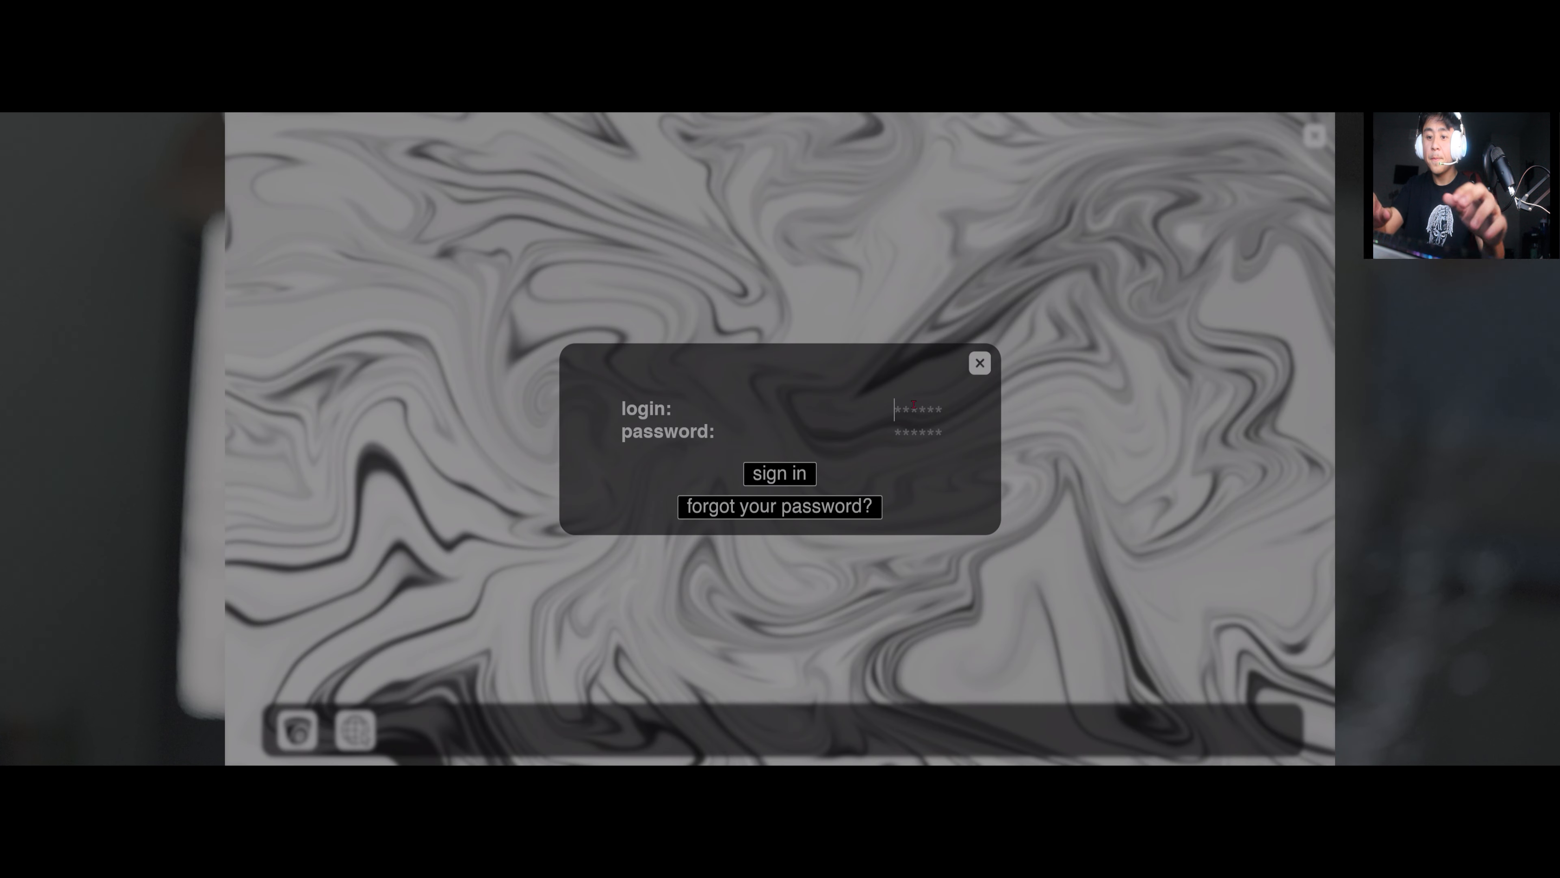
pyautogui.click(780, 507)
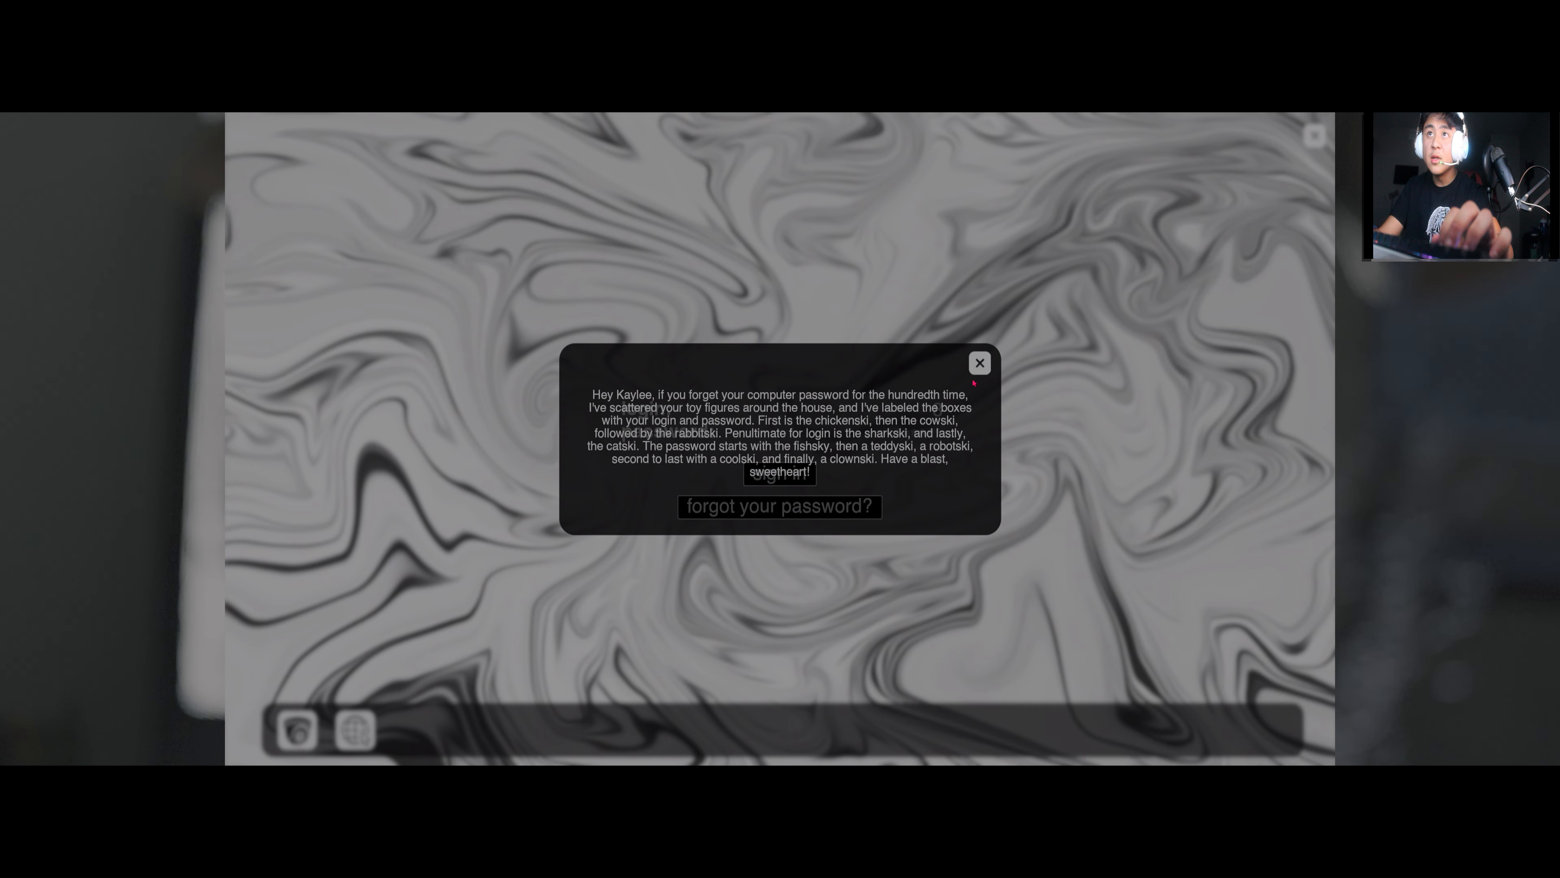
pyautogui.click(979, 362)
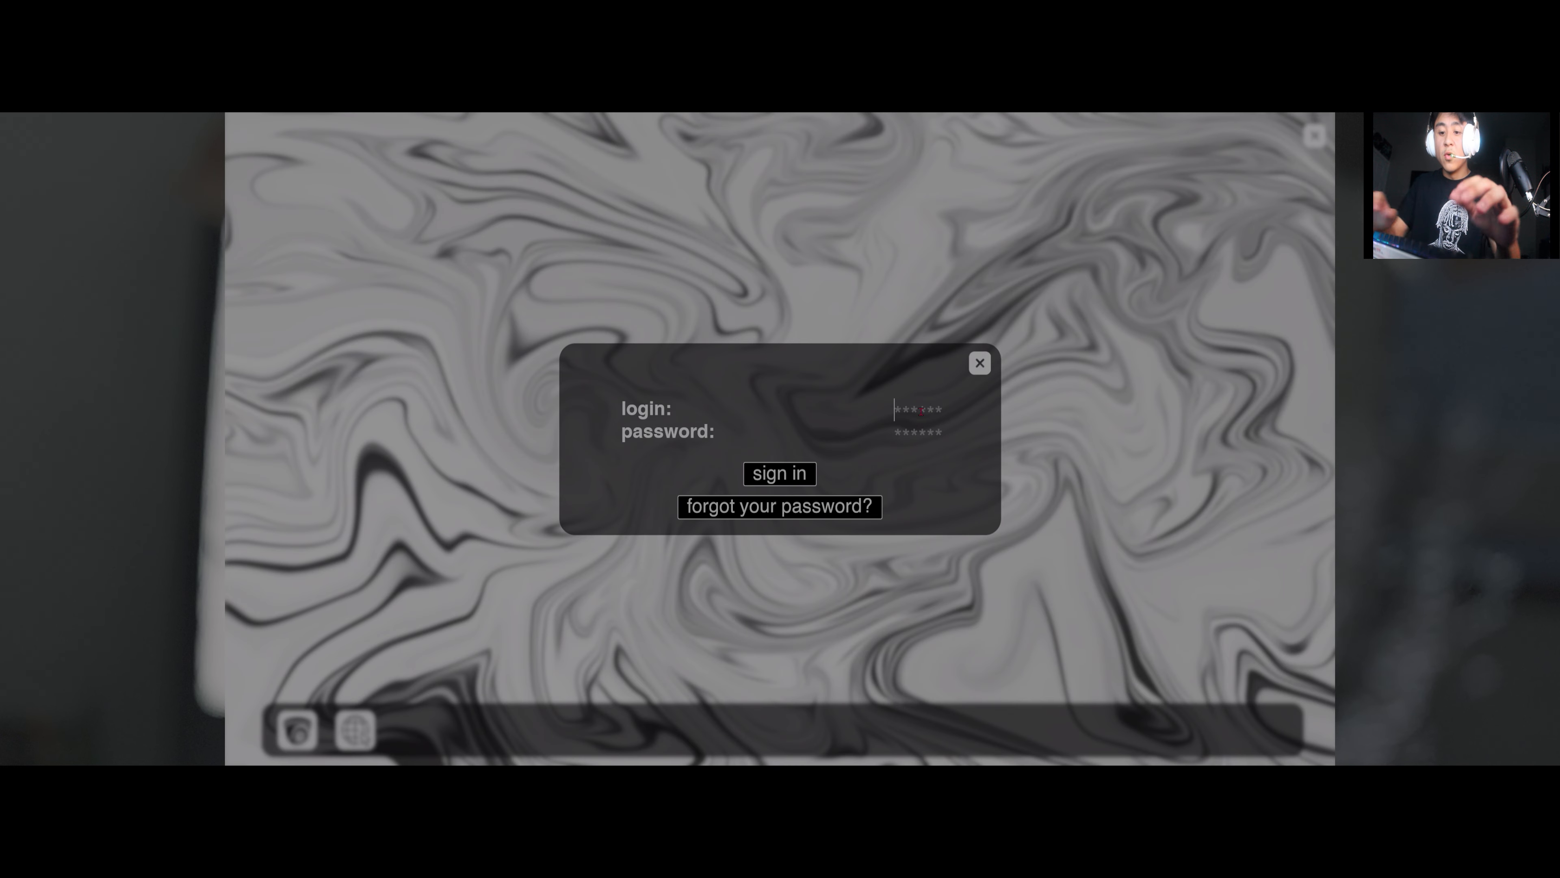
pyautogui.write('89263')
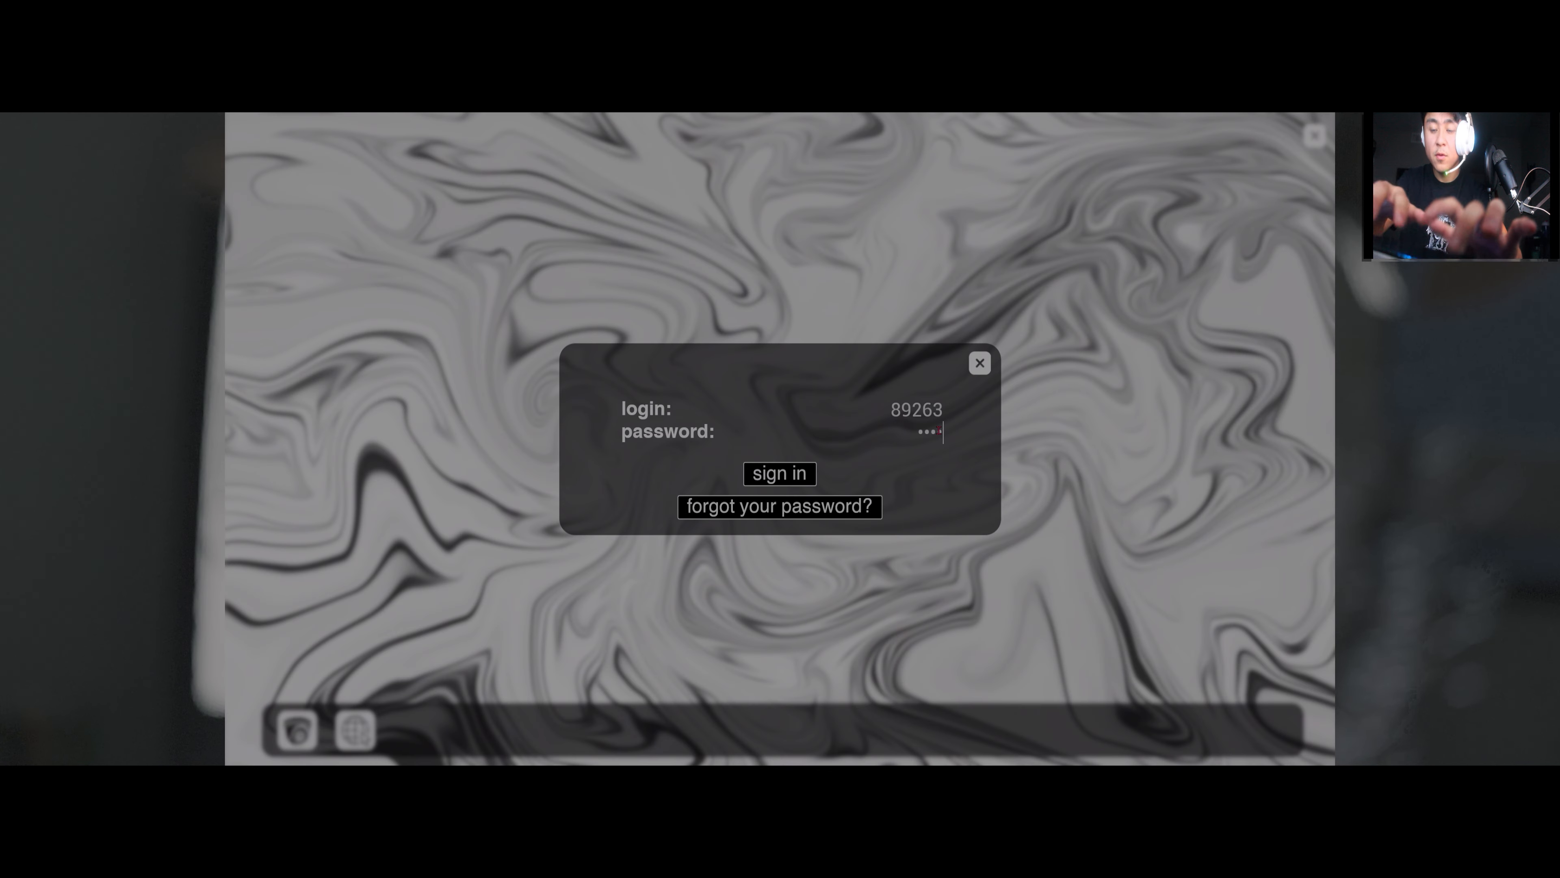
pyautogui.click(779, 473)
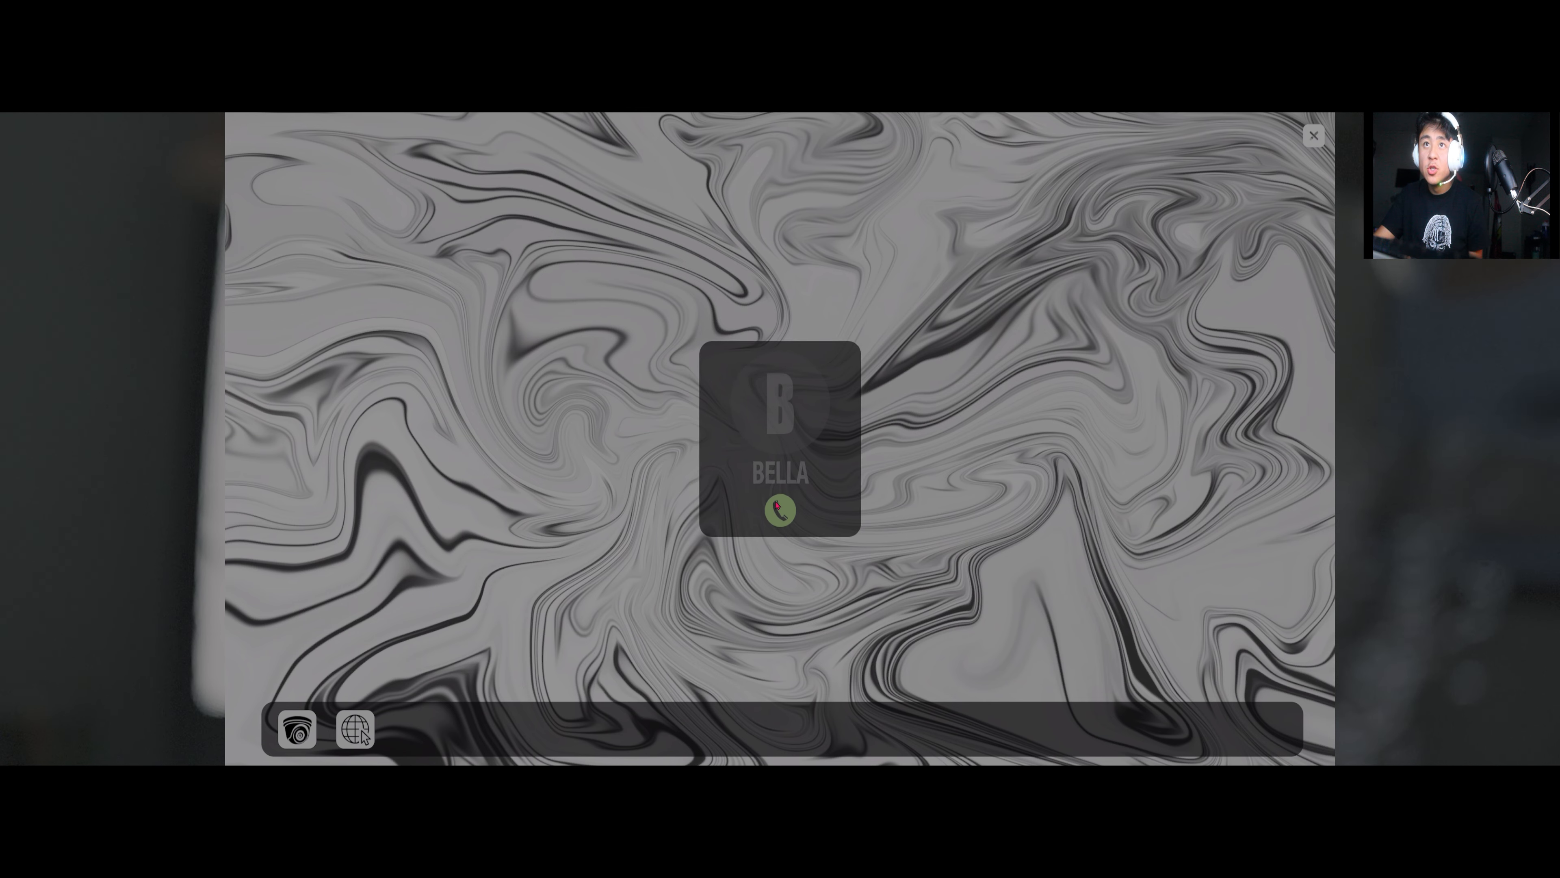
# Switch from the computer screen to the night-vision nursery camera feed
pyautogui.click(779, 510)
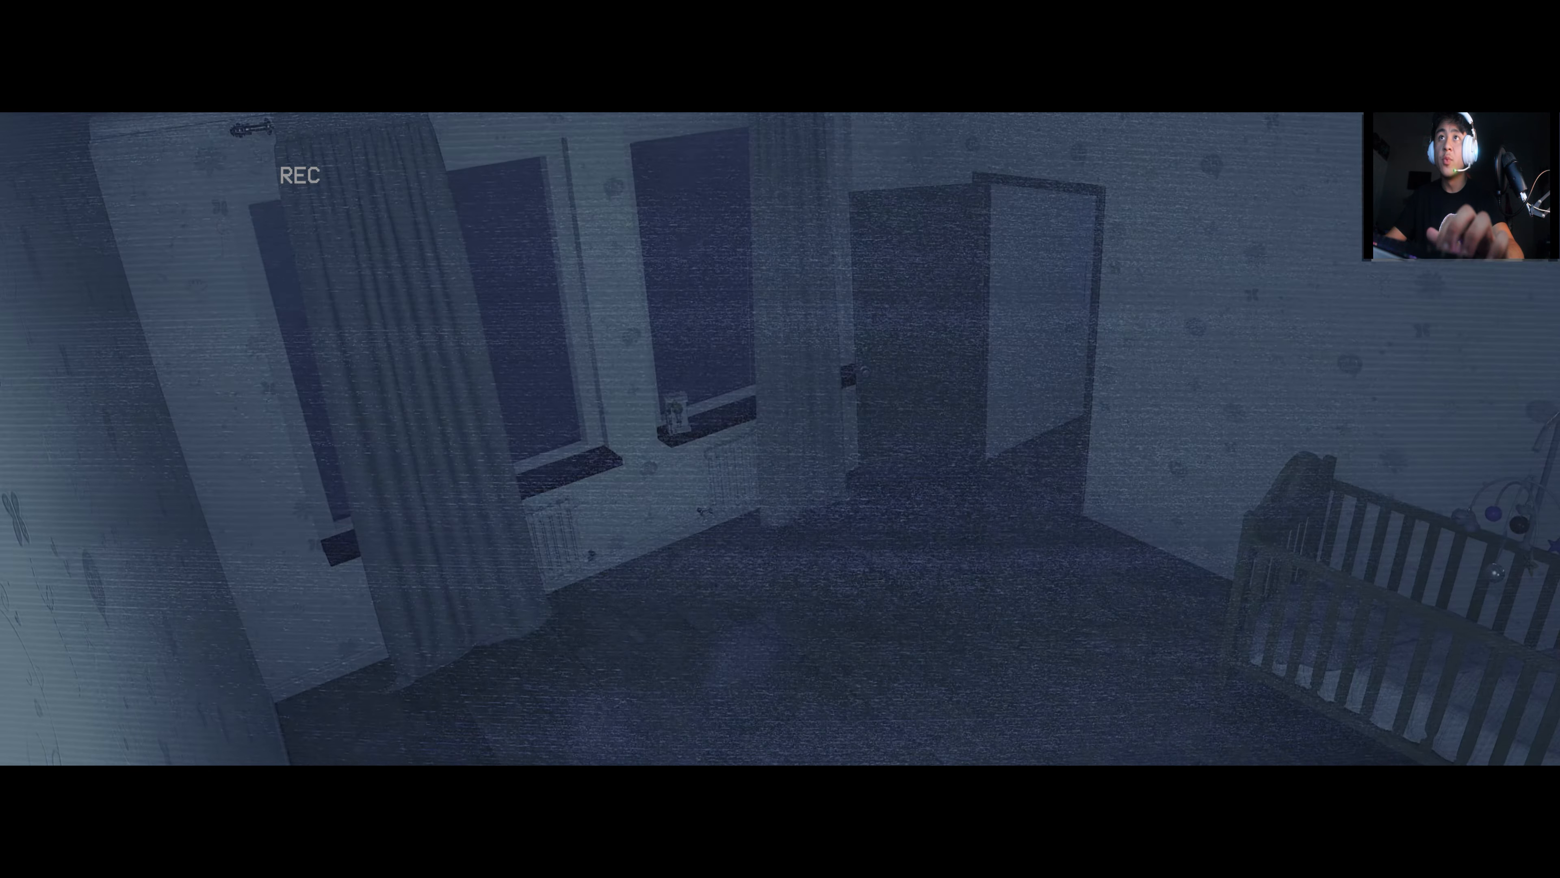
pyautogui.moveTo(780, 439)
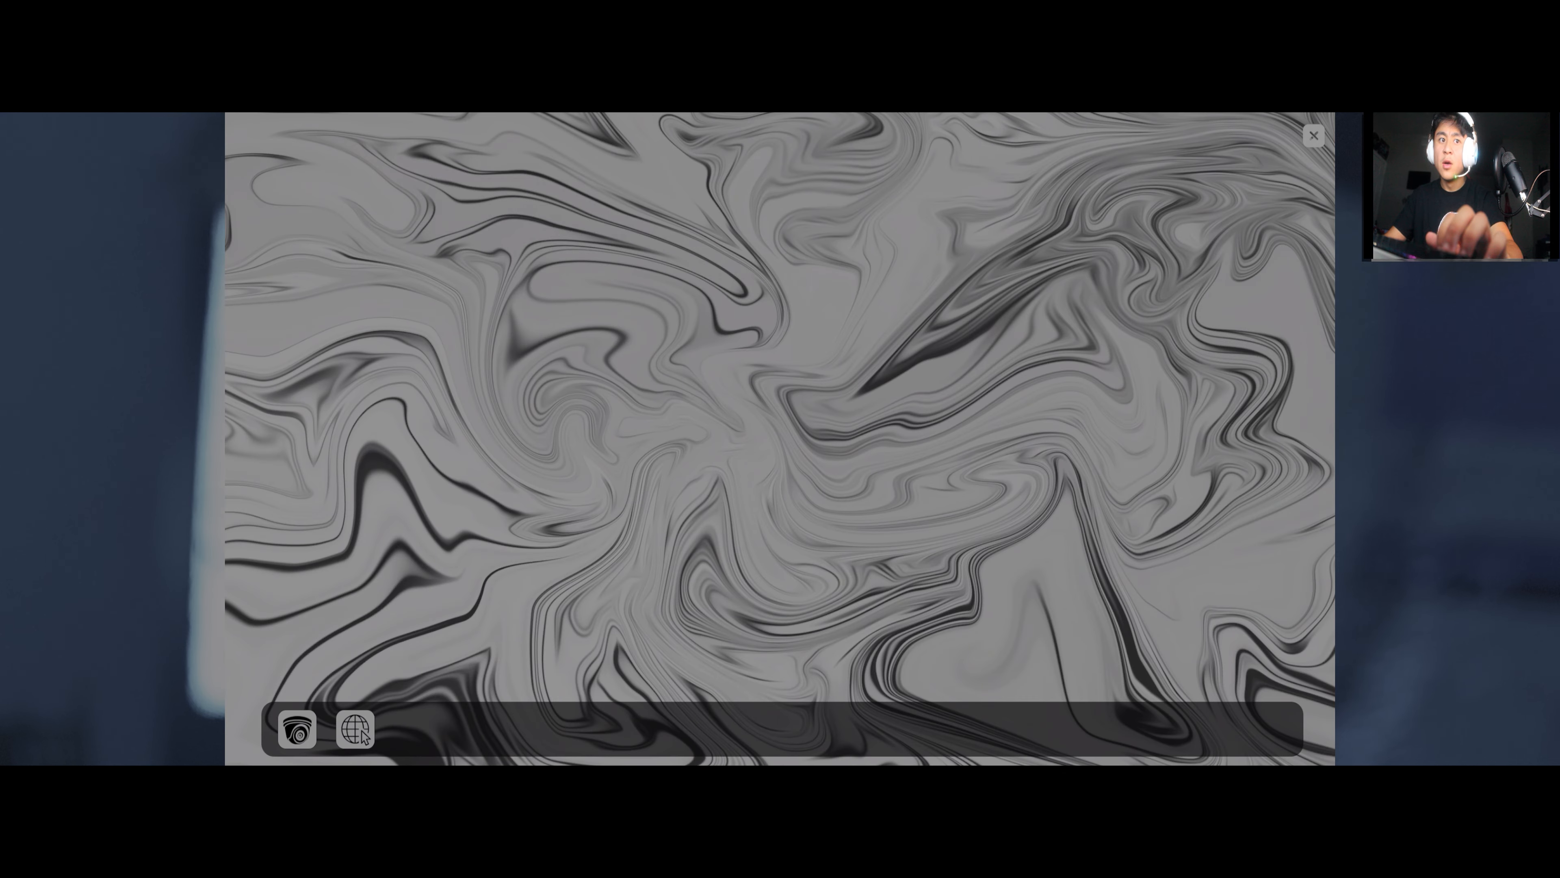
# Search Giggle for 'BBC', bringing up the Pennsylvania Times article on Susan Crawler's death
pyautogui.click(355, 730)
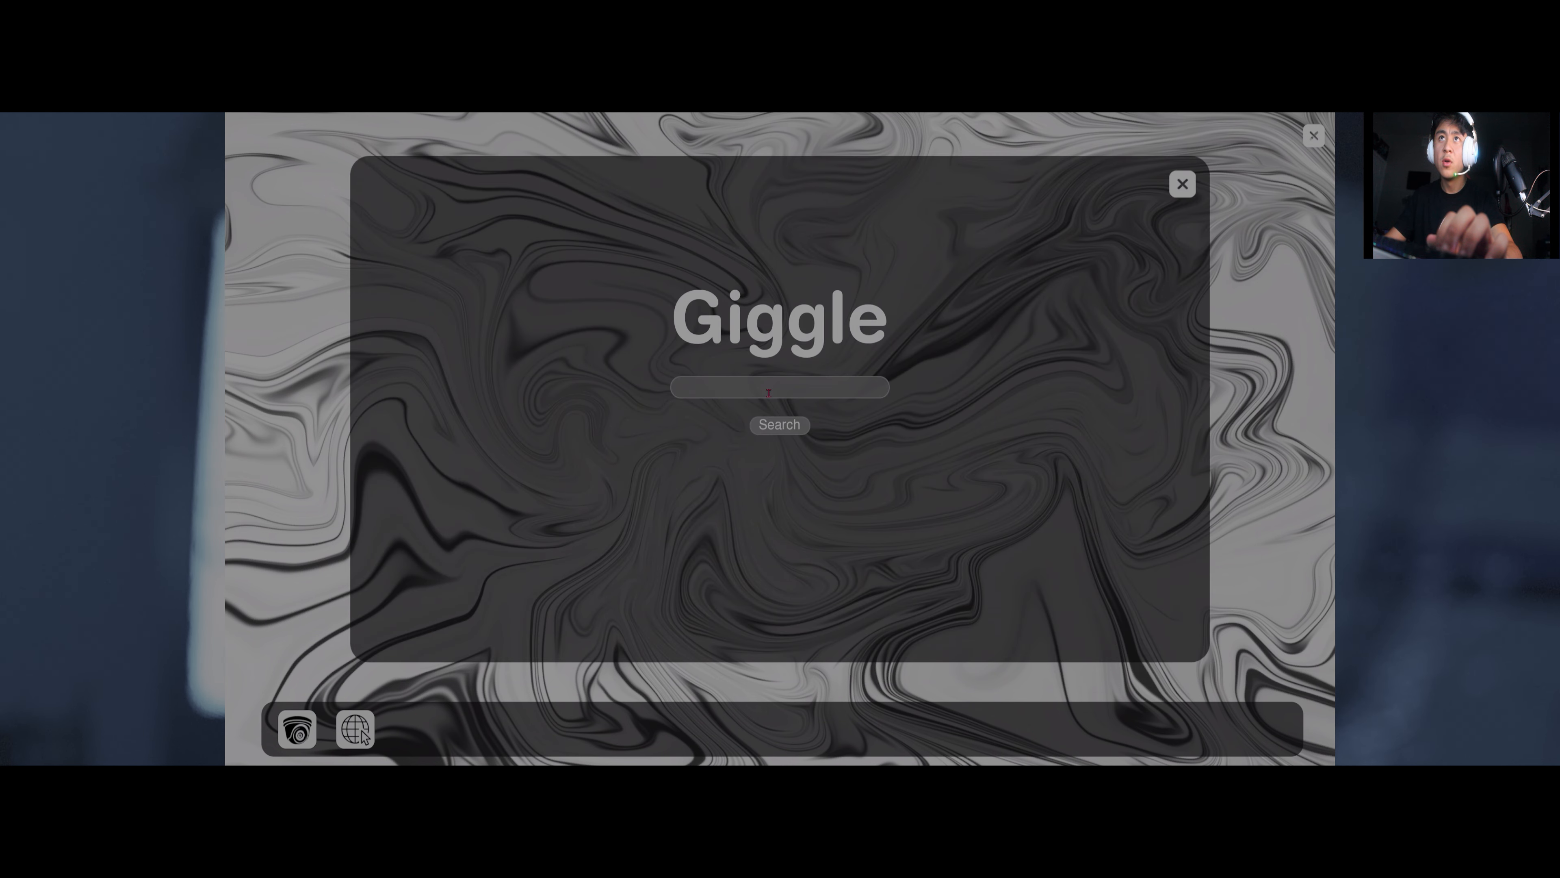
pyautogui.write('BBC')
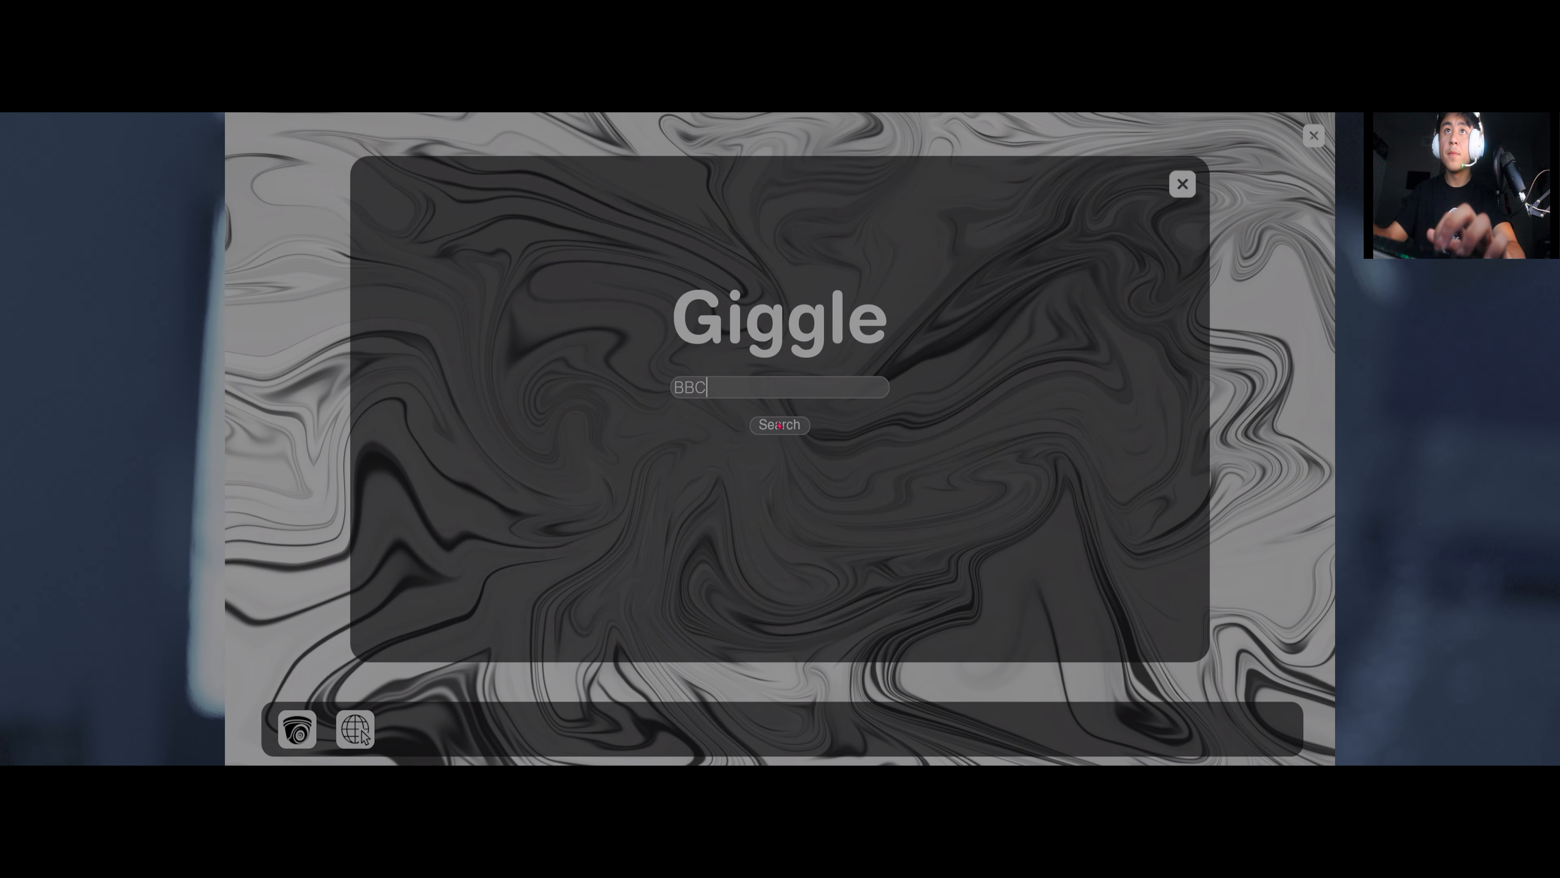
pyautogui.click(1182, 185)
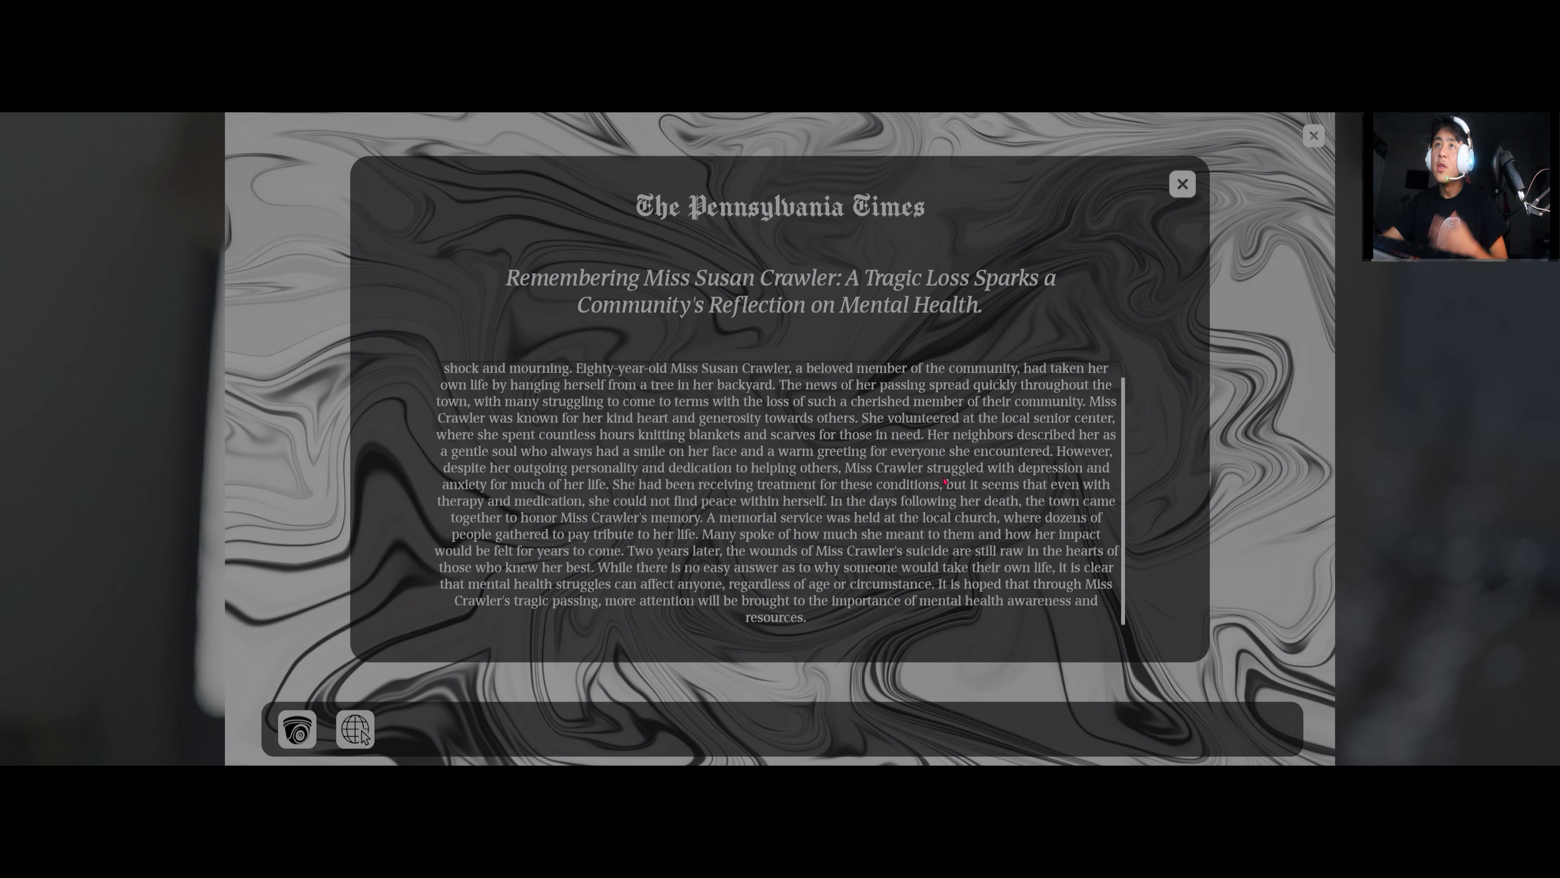
# Read through the Susan Crawler article and close it, revealing Bella calling again
pyautogui.scroll(3)
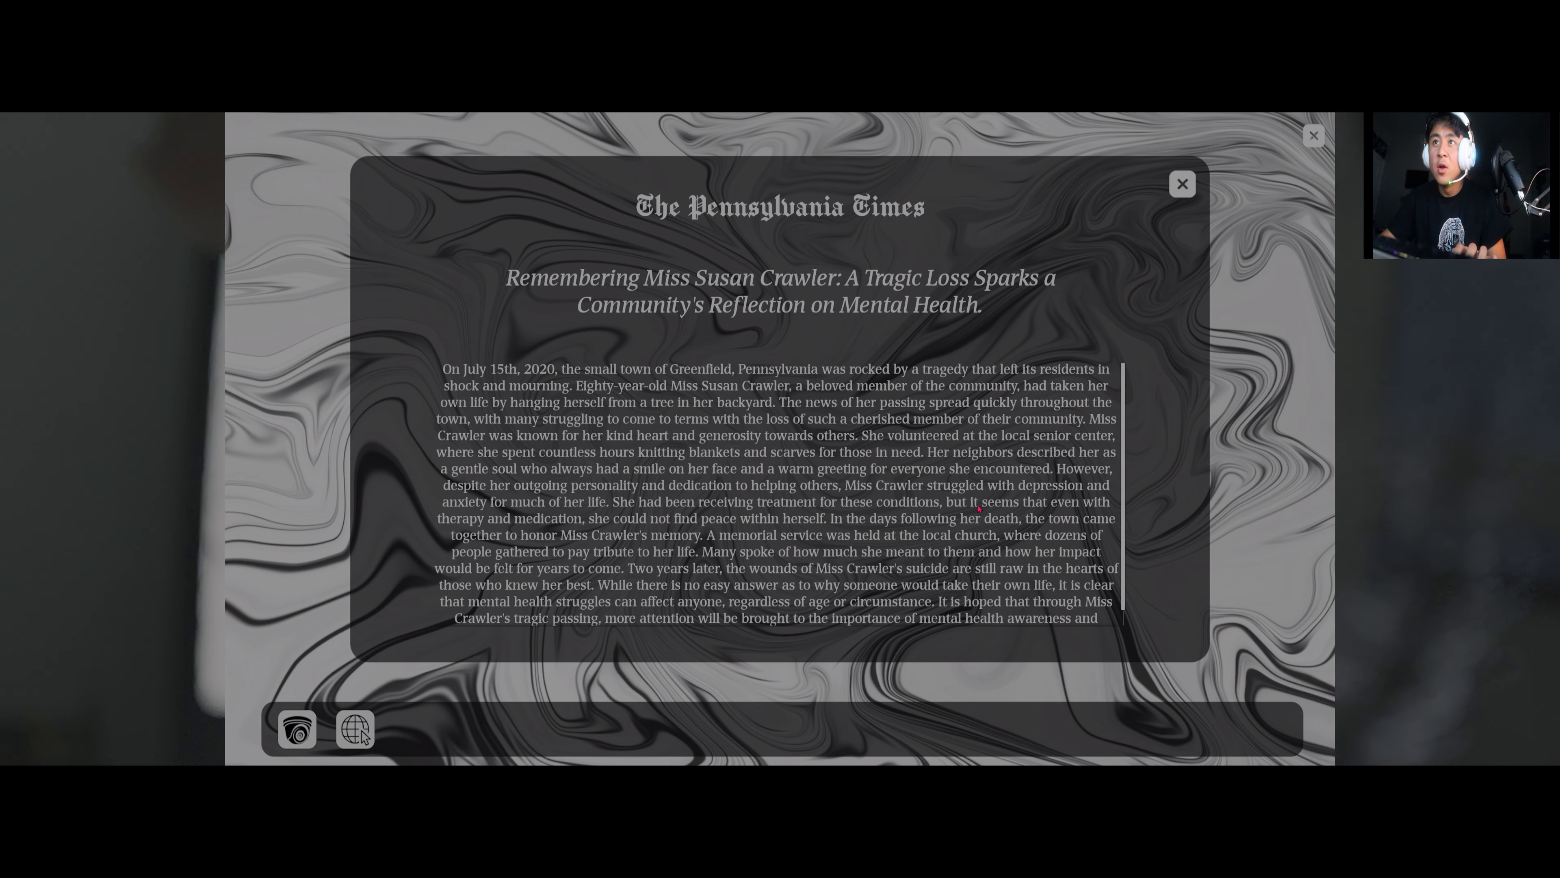
pyautogui.scroll(-3)
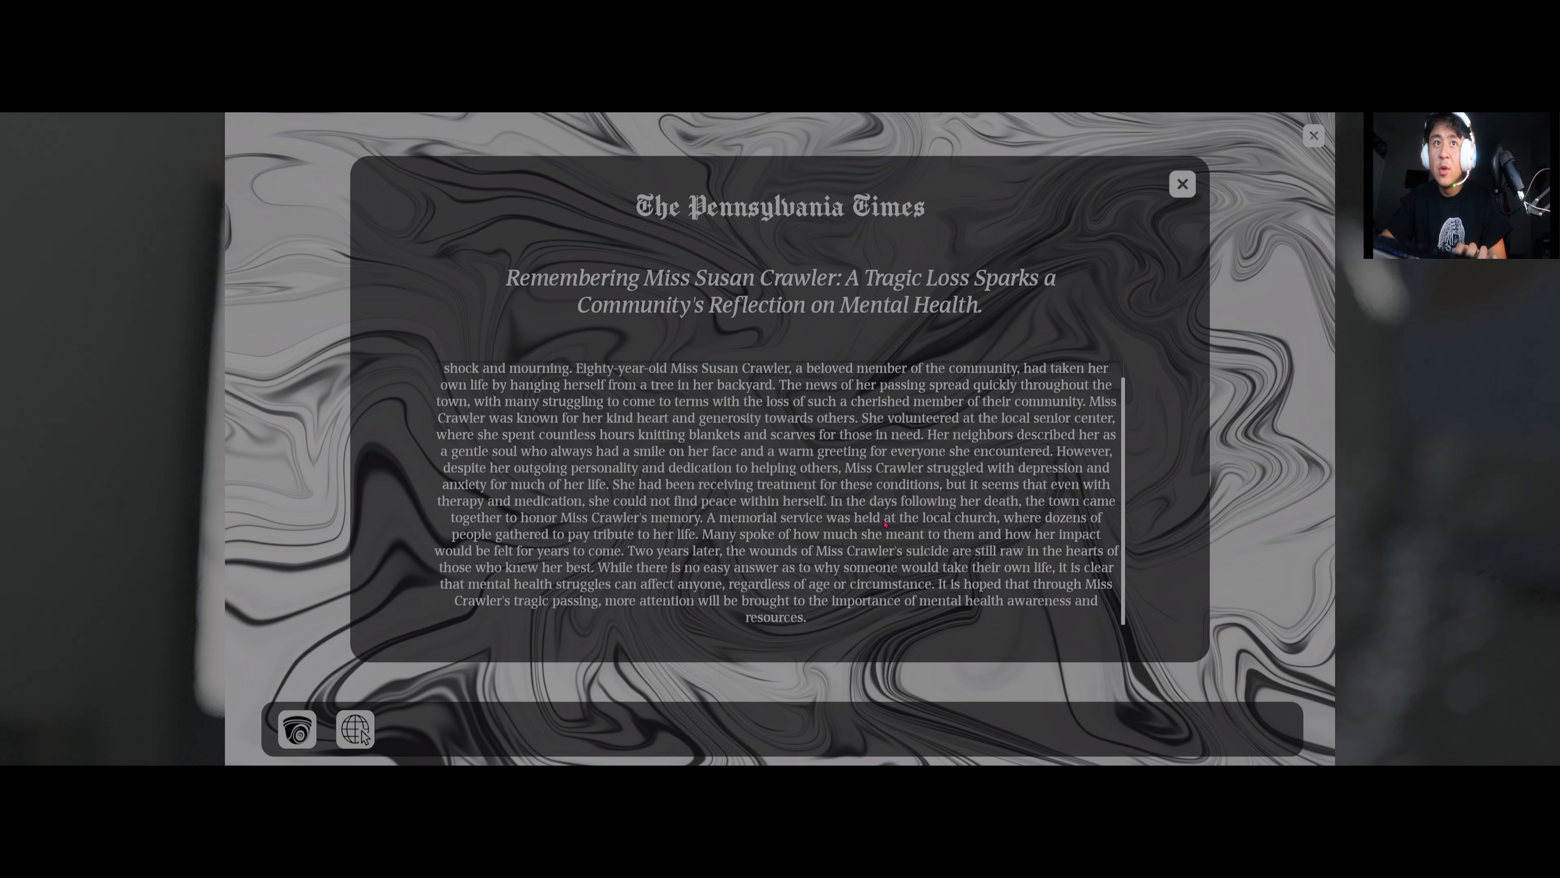
pyautogui.click(1183, 185)
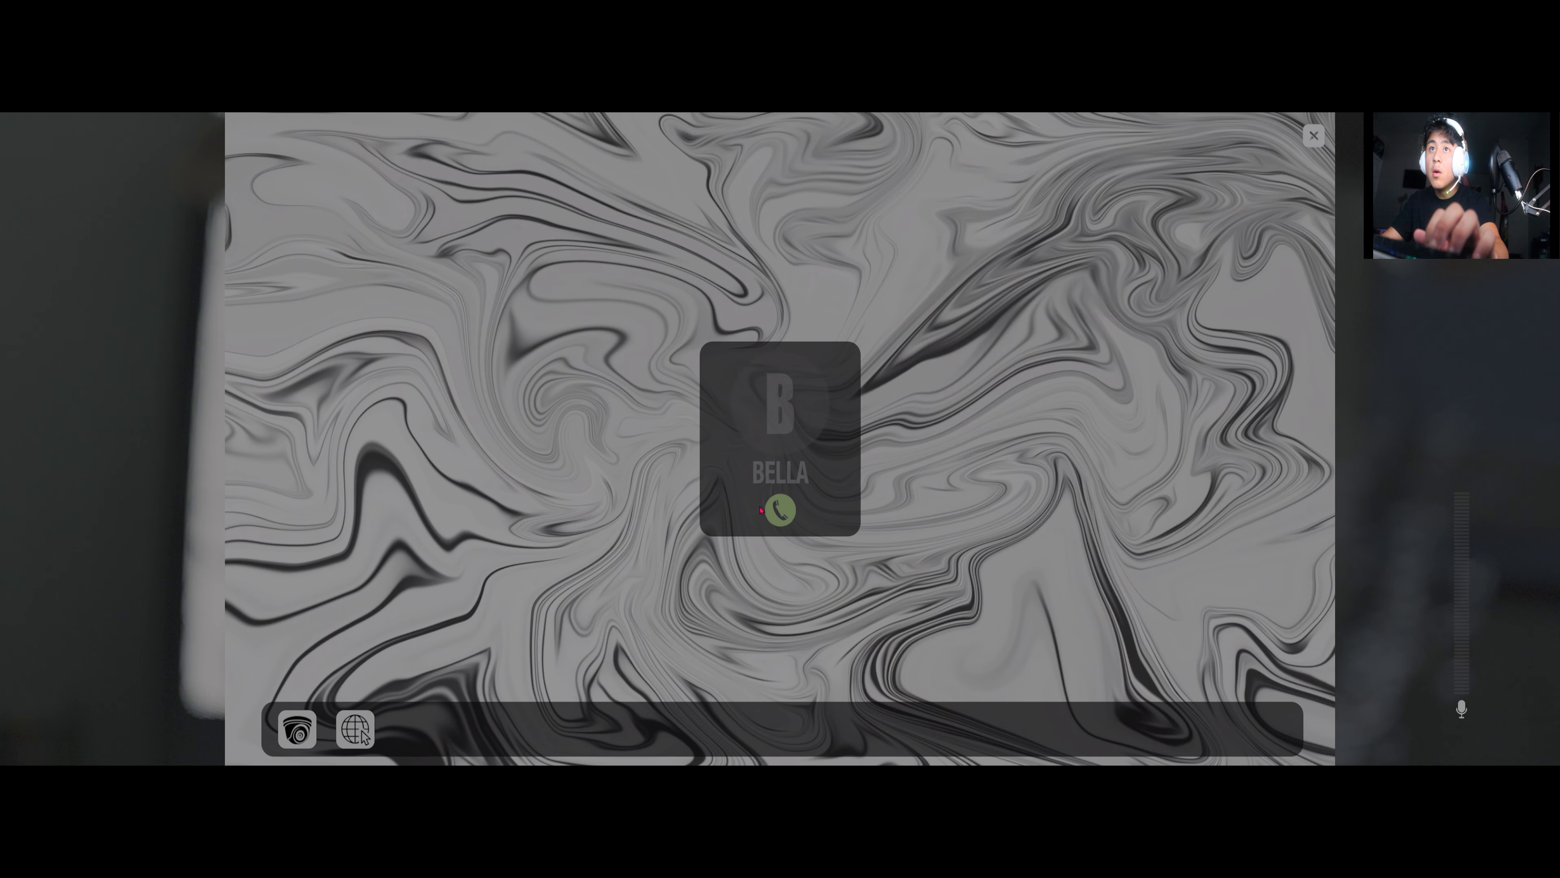
pyautogui.click(780, 509)
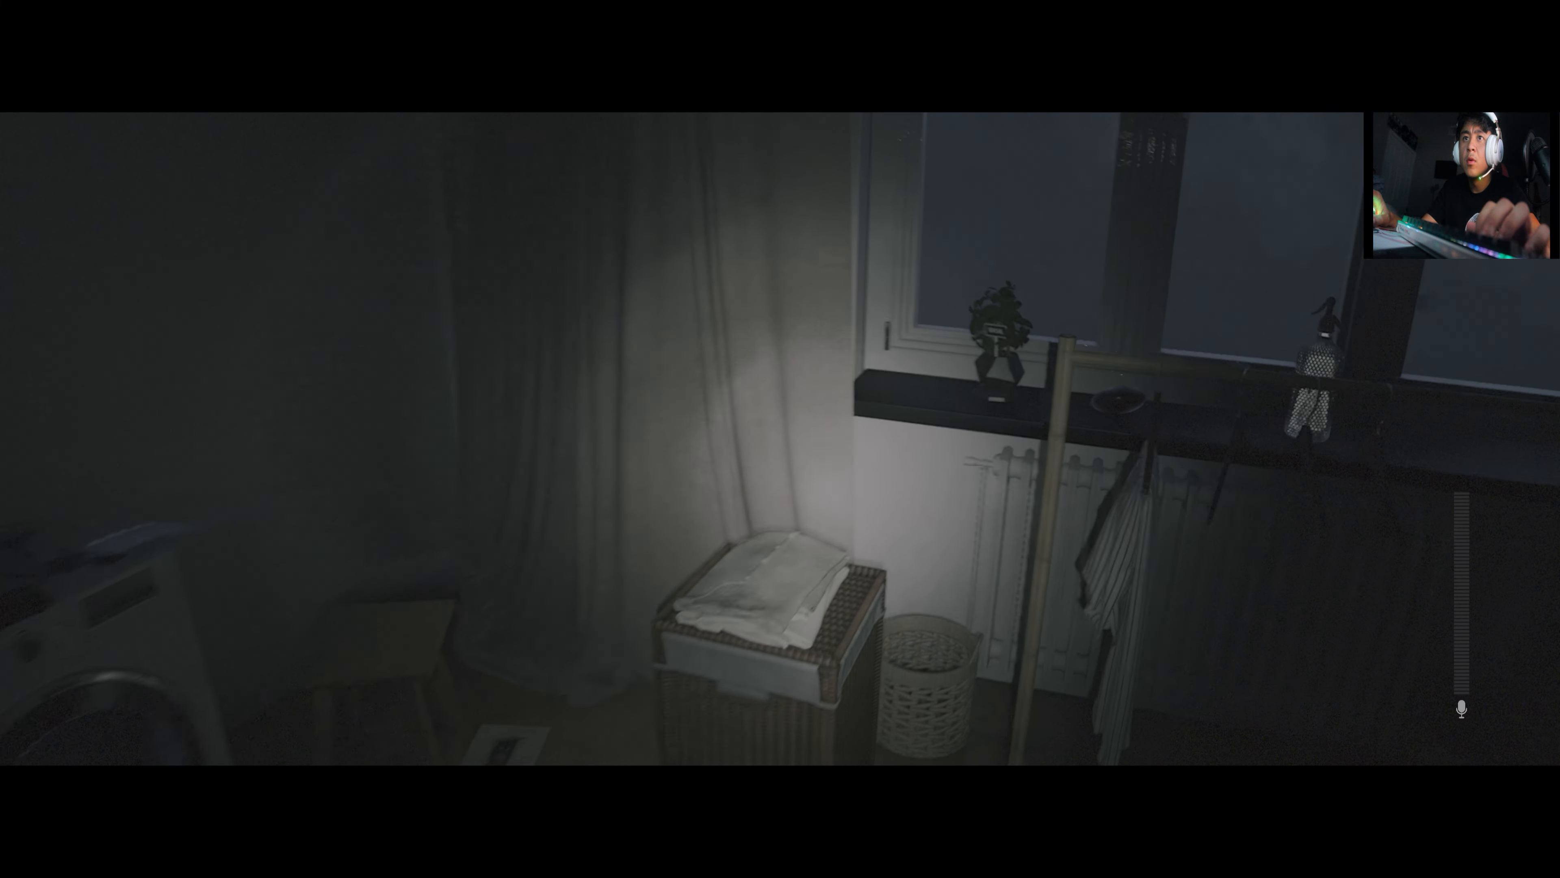
pyautogui.moveTo(780, 439)
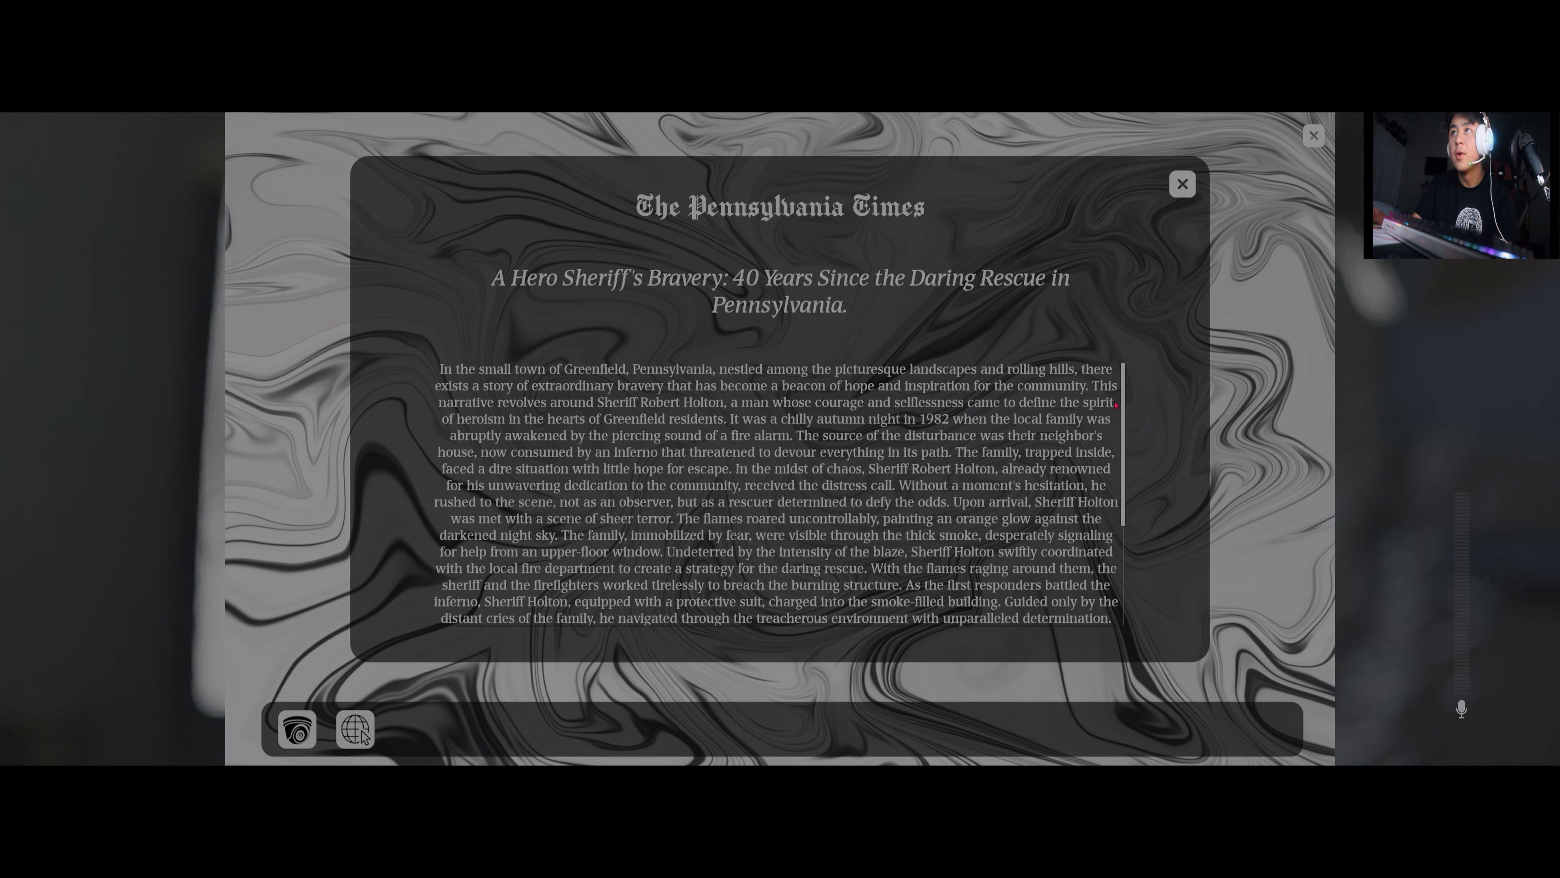
# Read through the 1982 fire-rescue article about the sheriff and close it
pyautogui.scroll(-3)
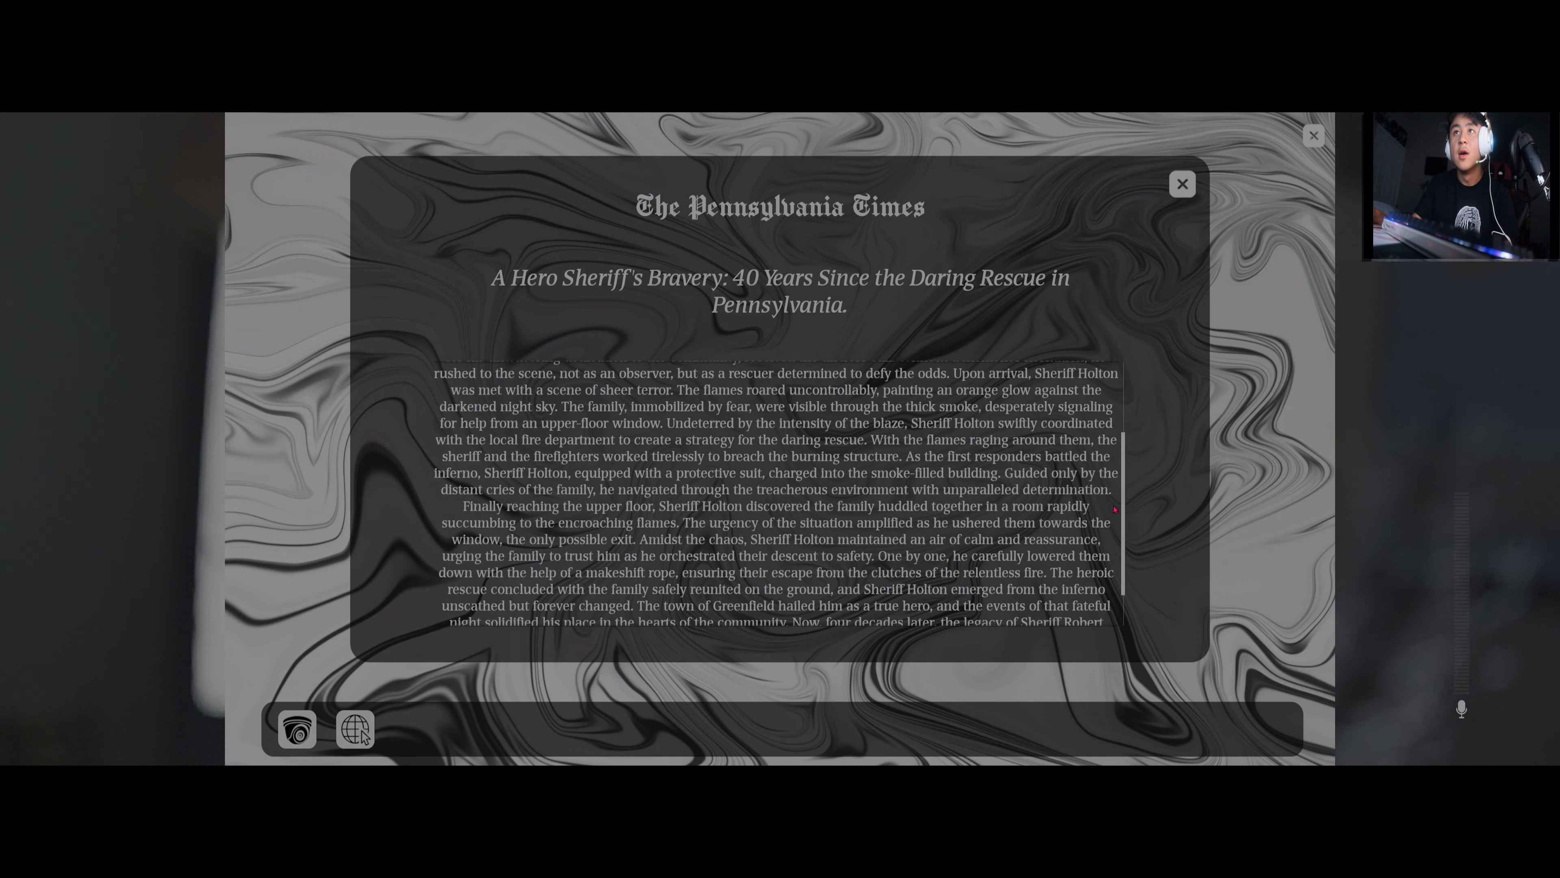
pyautogui.scroll(3)
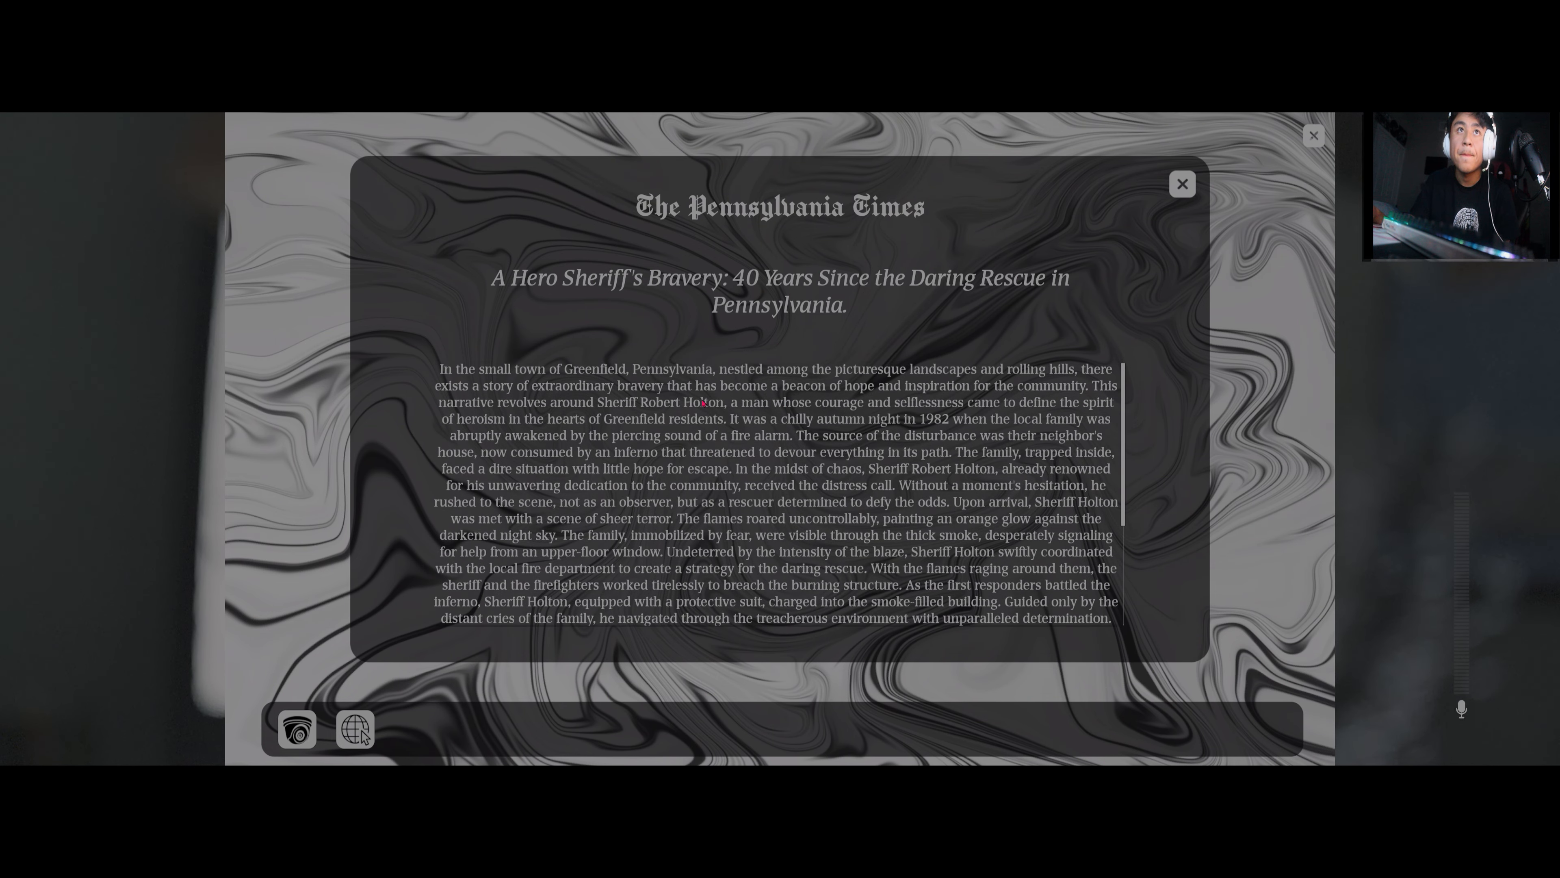
pyautogui.click(1183, 185)
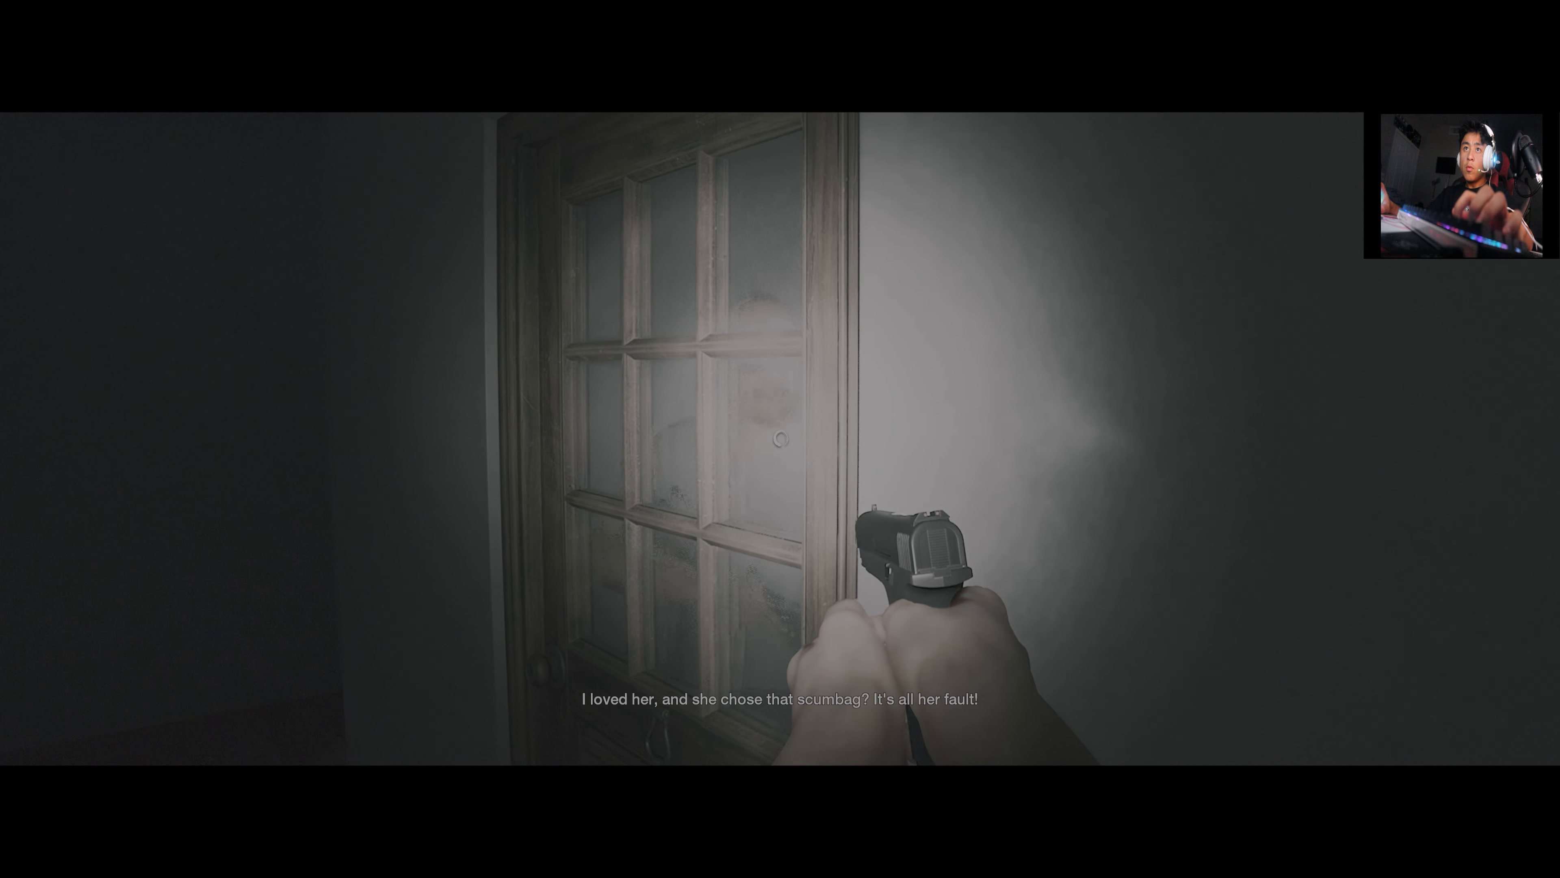
pyautogui.moveTo(780, 438)
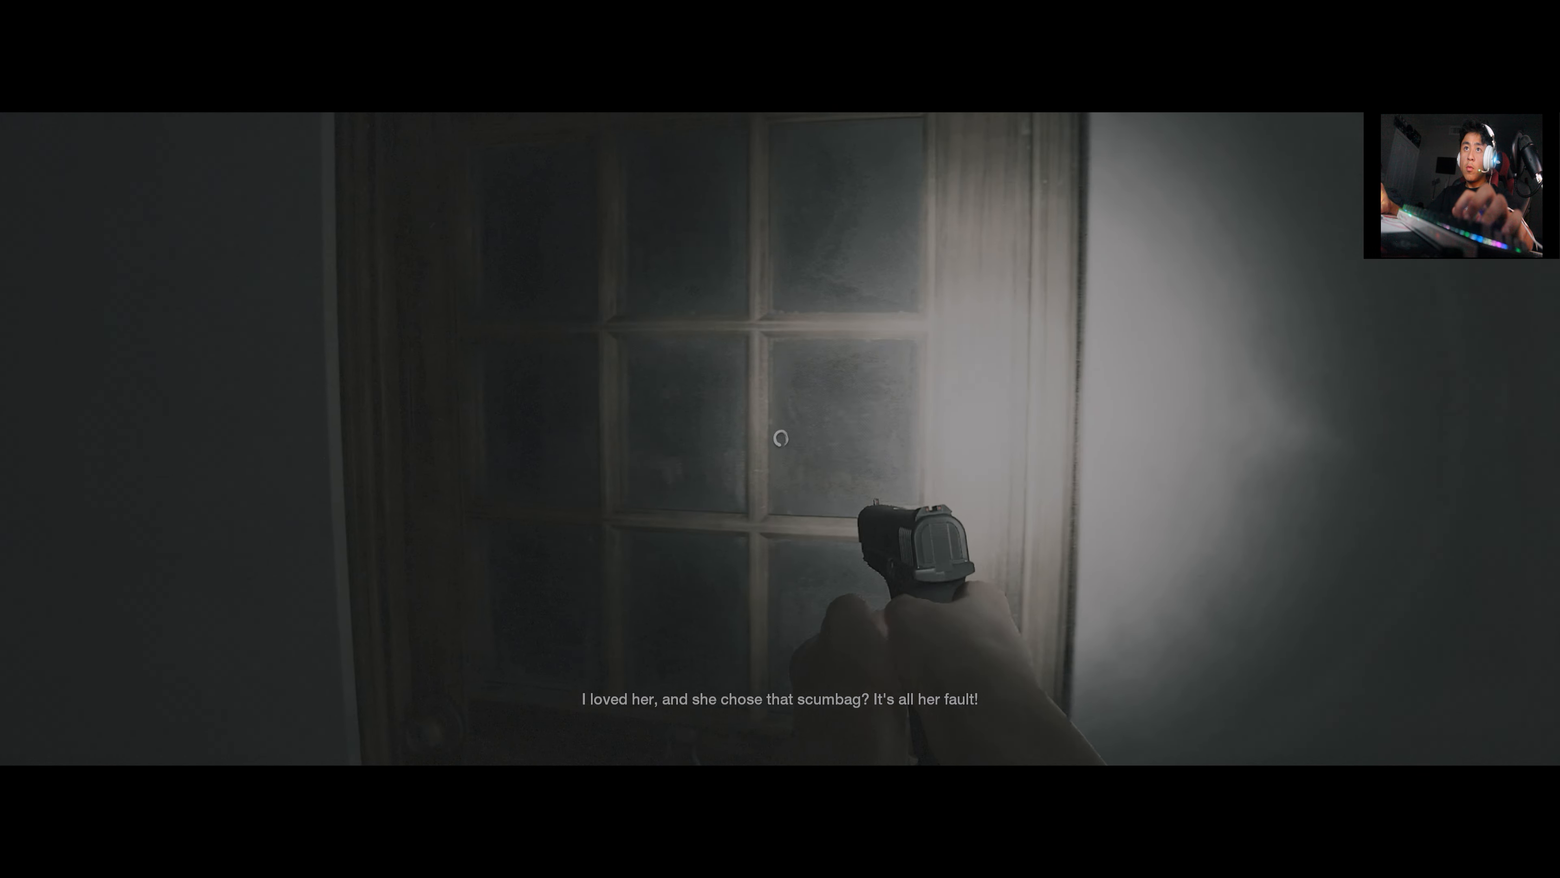